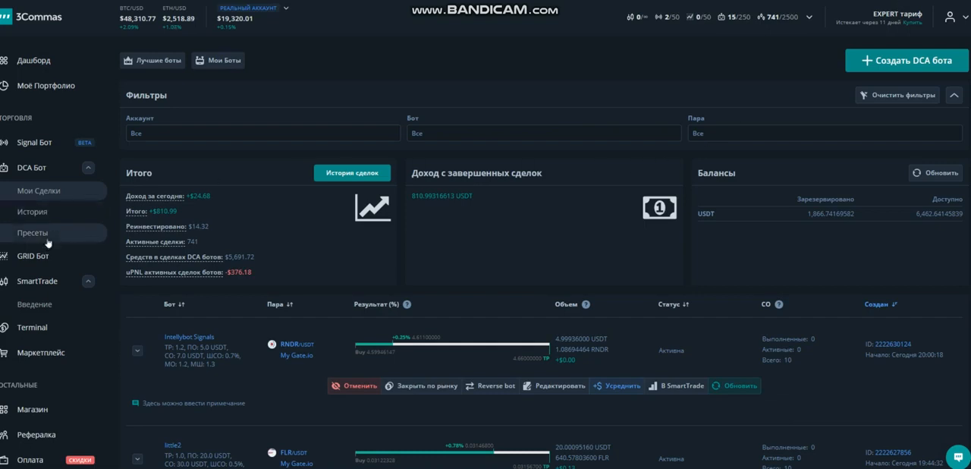
# Step: Filter the DCA bot presets to the Gate.io Futures USDT Perpetual exchange
pyautogui.click(32, 232)
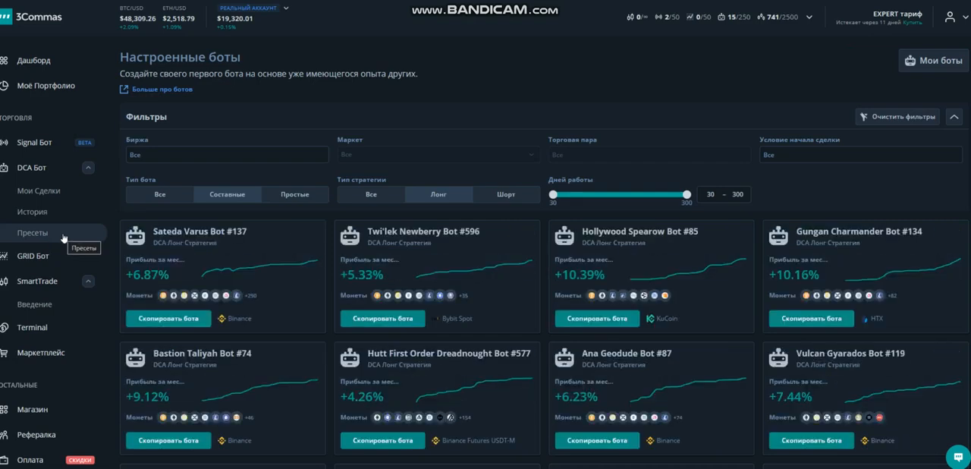
pyautogui.moveTo(198, 154)
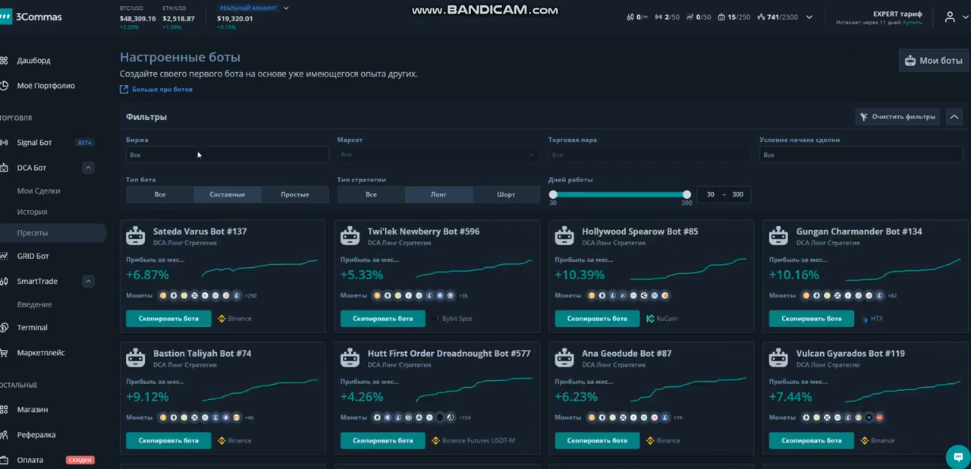
pyautogui.click(226, 155)
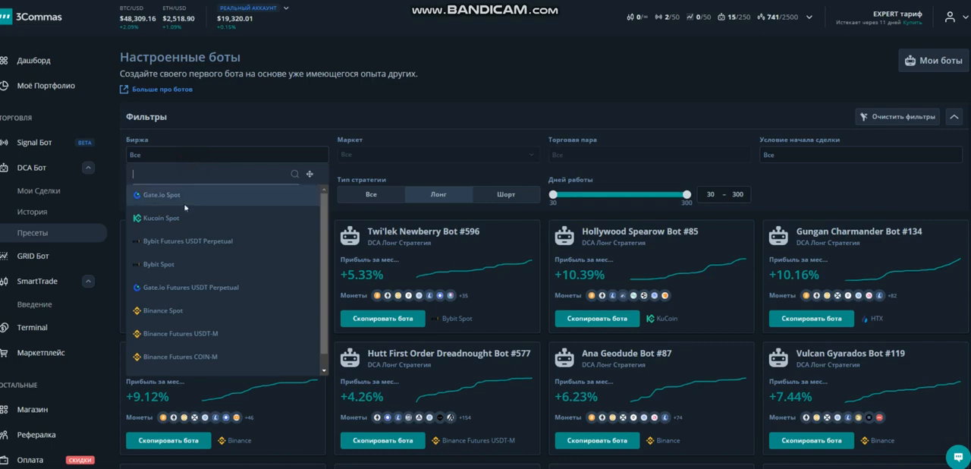
pyautogui.click(188, 288)
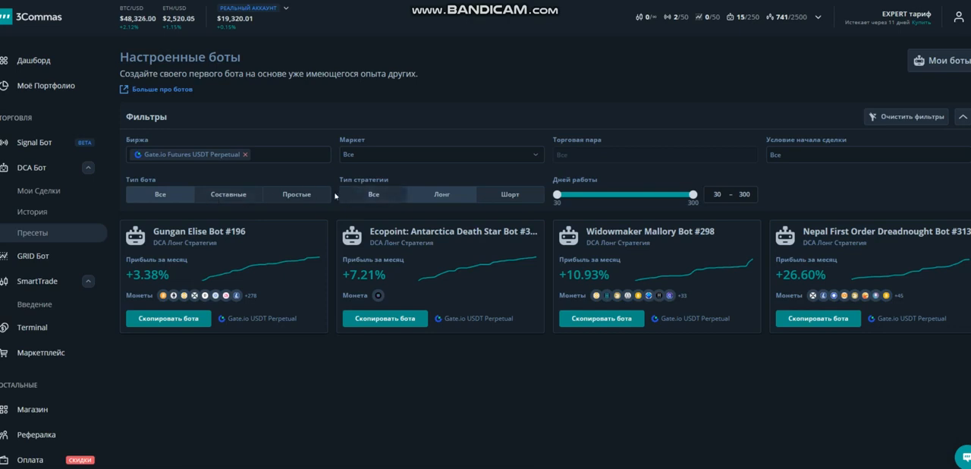
pyautogui.moveTo(512, 353)
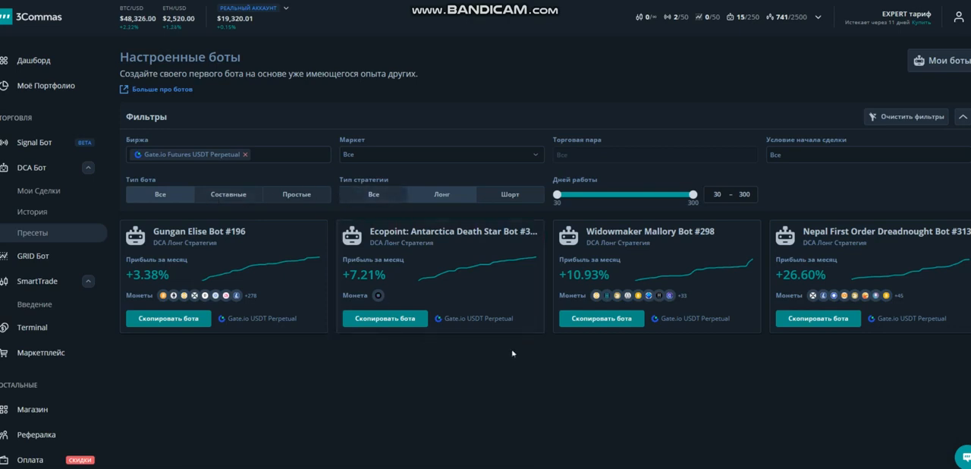
pyautogui.moveTo(253, 276)
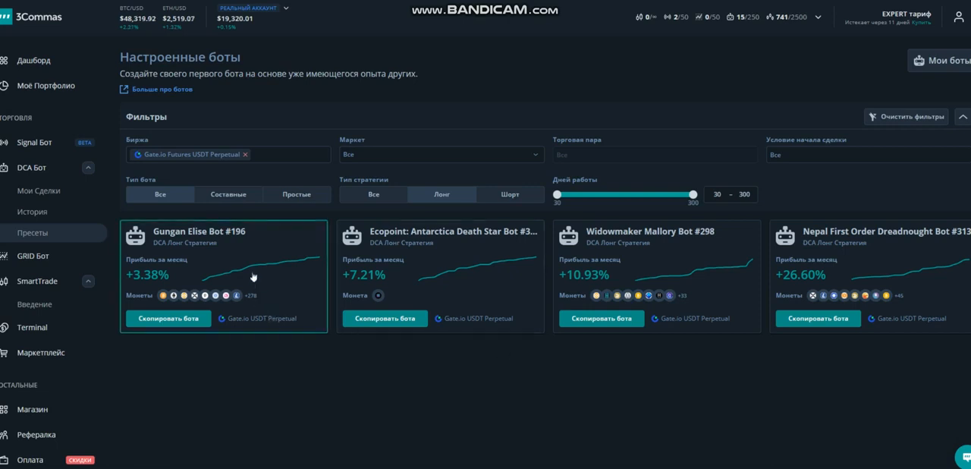
pyautogui.moveTo(273, 265)
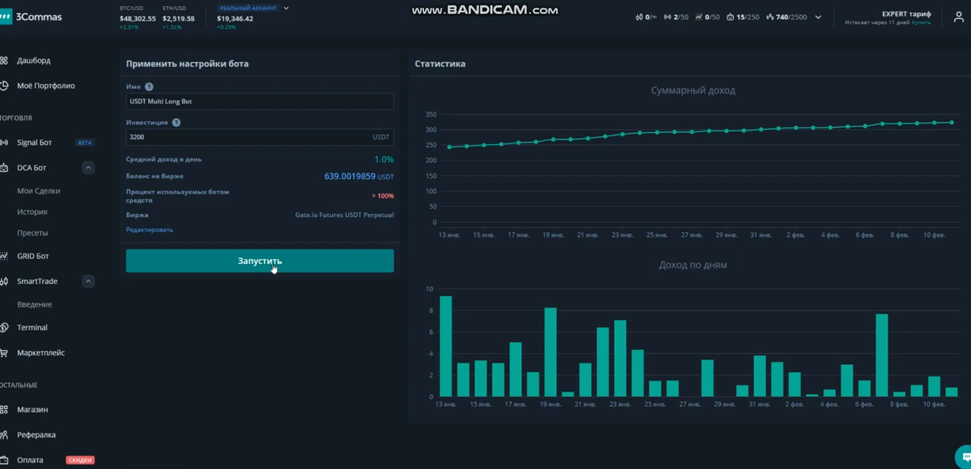
pyautogui.moveTo(167, 232)
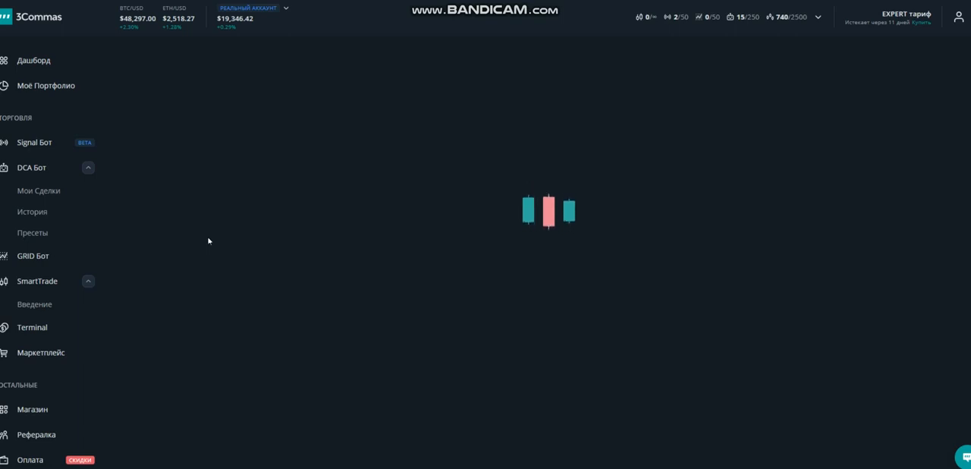
# Step: Open the USDT Multi Long Bot settings, edit reinvested profit percentage, and review the form
pyautogui.click(32, 167)
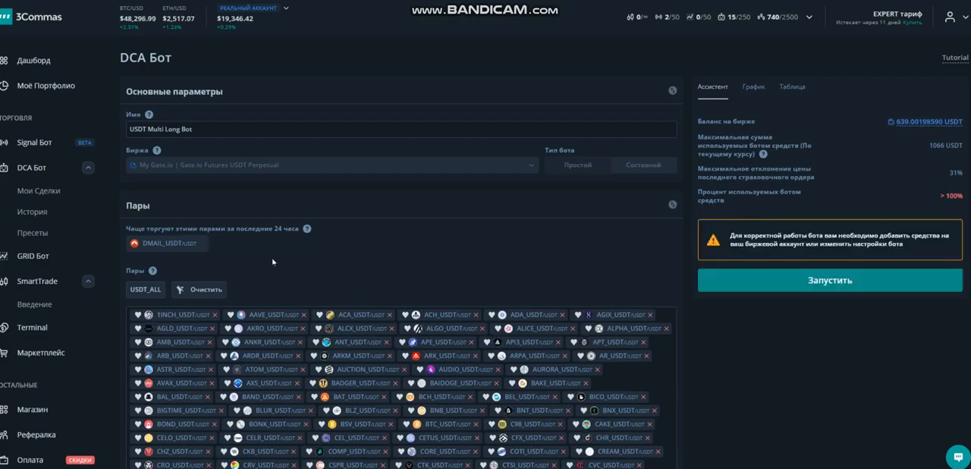
pyautogui.scroll(-3)
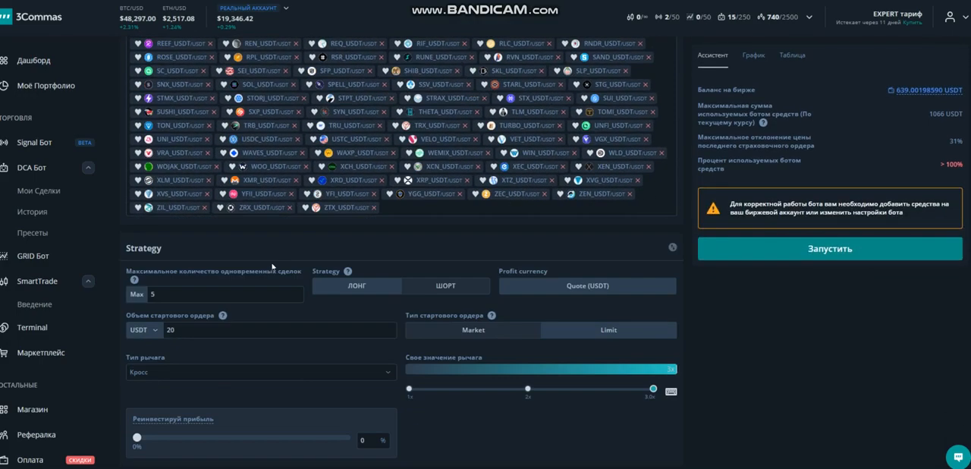
pyautogui.scroll(-3)
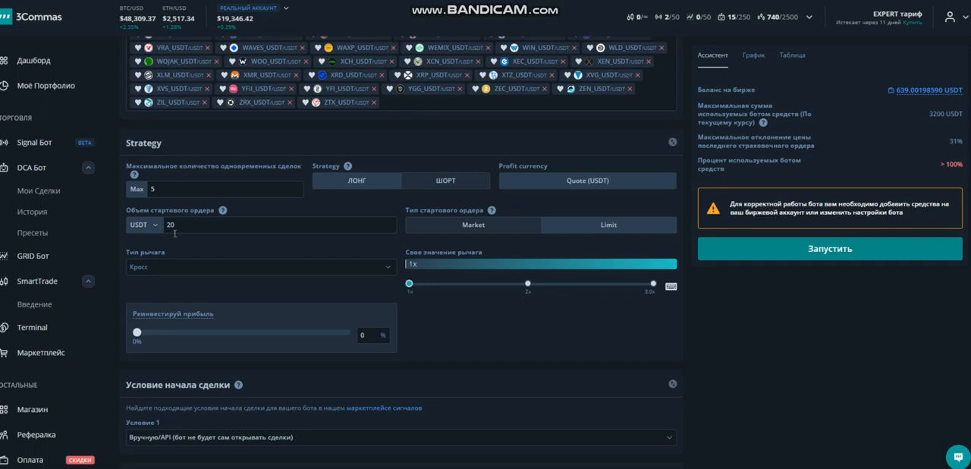
pyautogui.moveTo(238, 238)
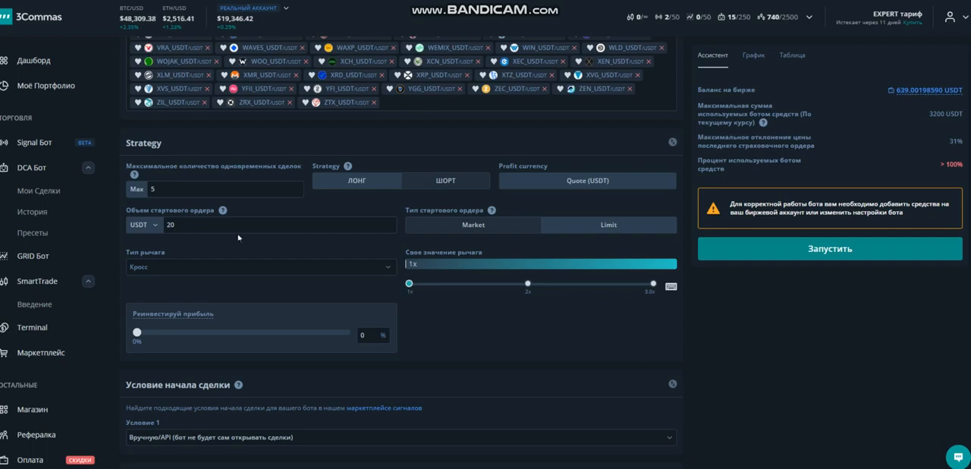
pyautogui.click(368, 335)
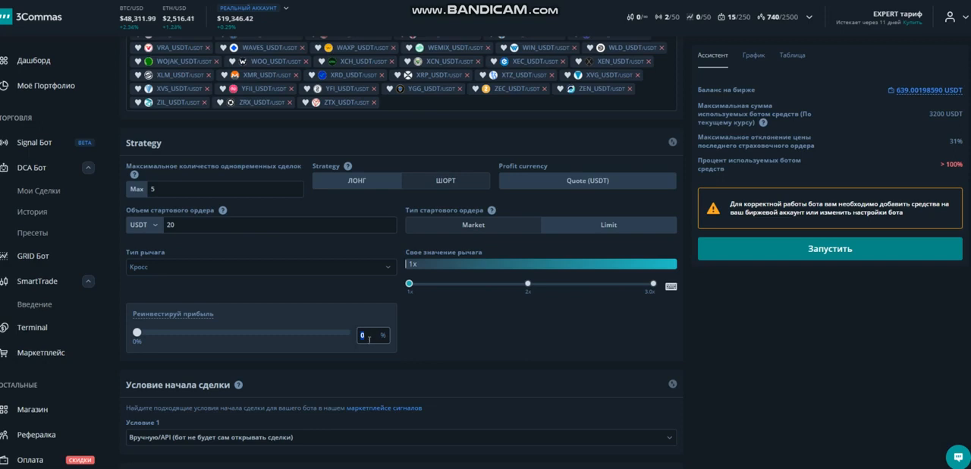
pyautogui.scroll(-3)
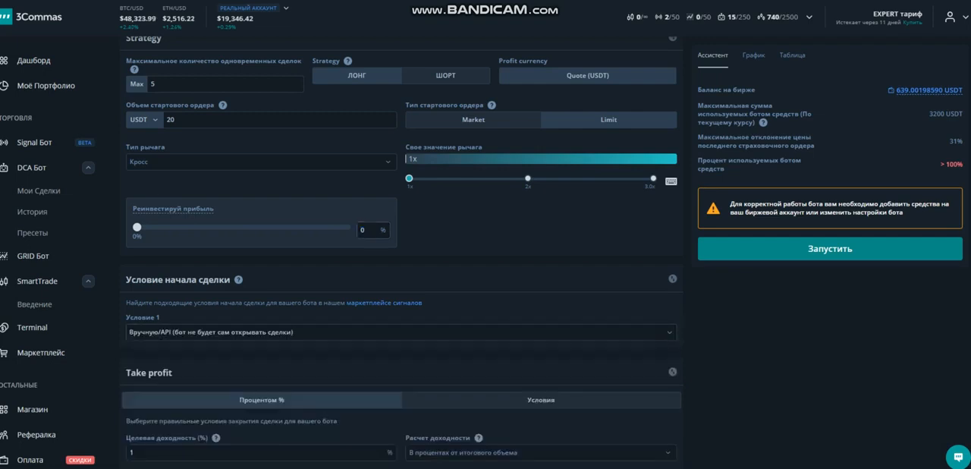
pyautogui.scroll(-3)
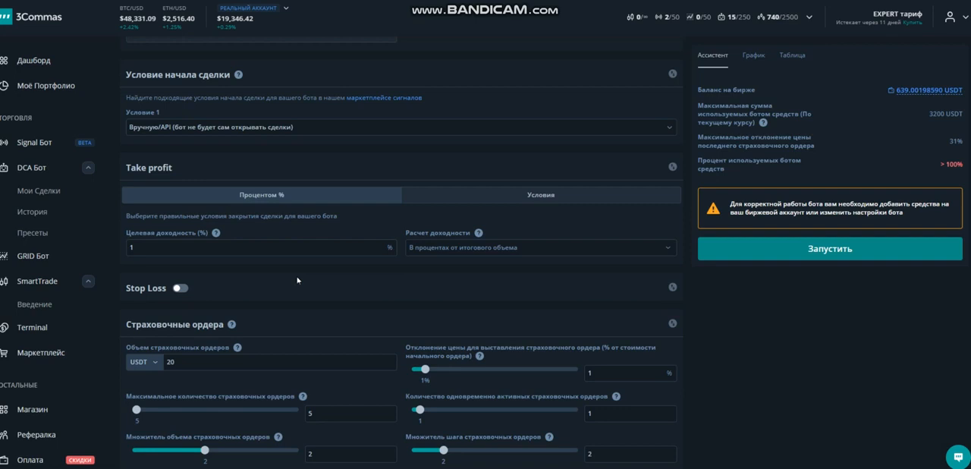
pyautogui.scroll(-3)
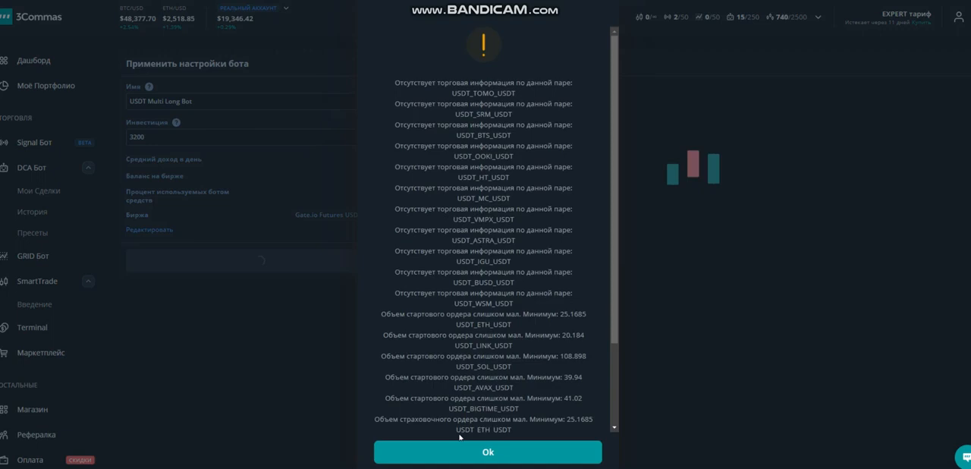
# Step: Dismiss the pair errors and AI Alpha Wave warning, returning to the presets list
pyautogui.click(487, 451)
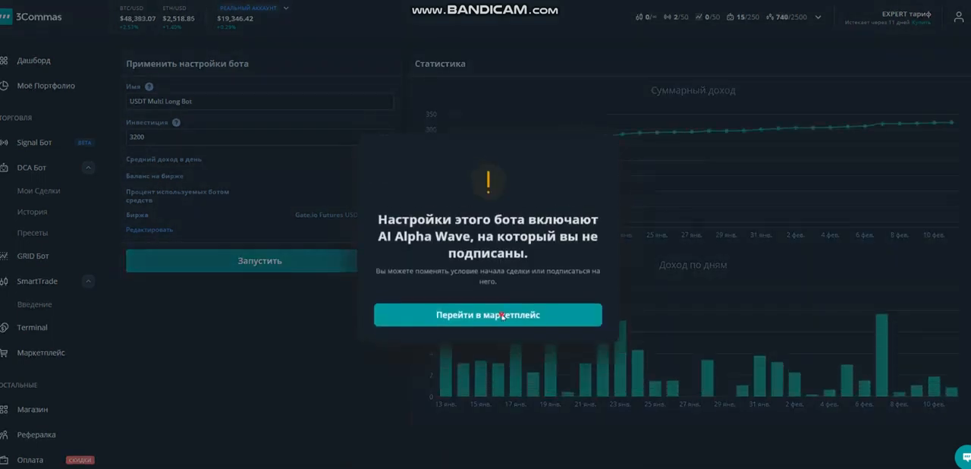
pyautogui.click(487, 314)
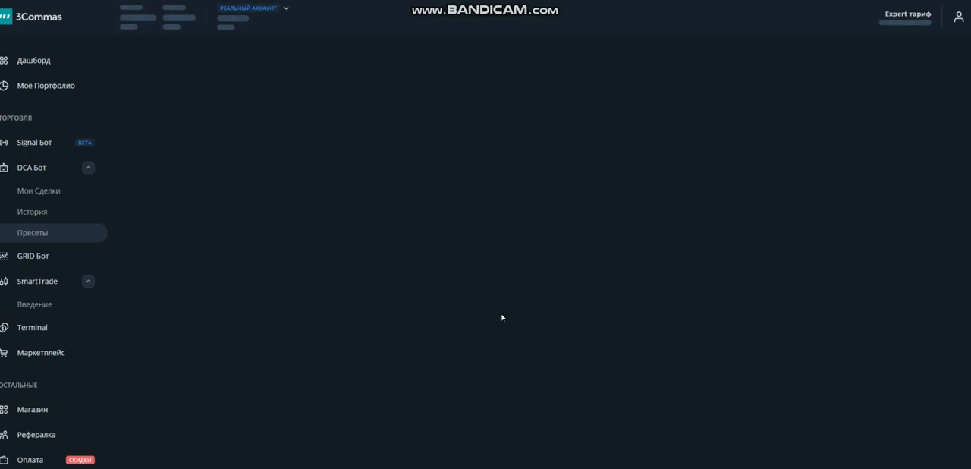
pyautogui.click(33, 233)
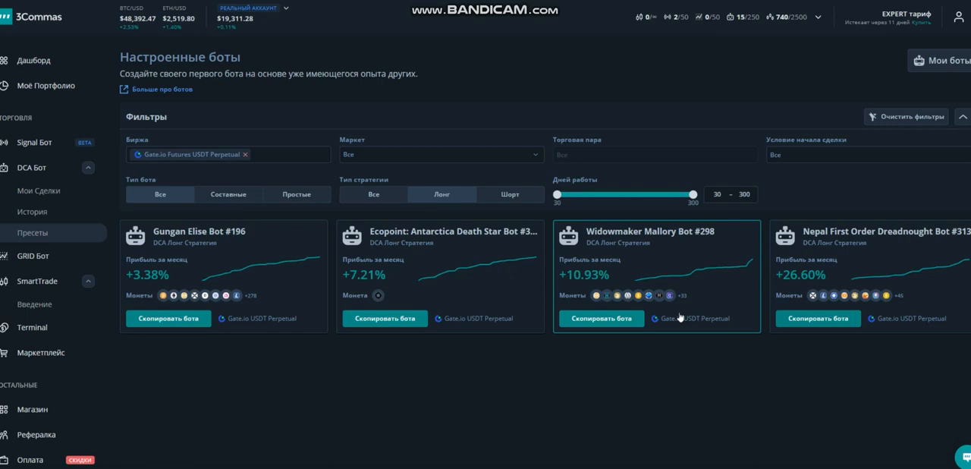
pyautogui.moveTo(600, 323)
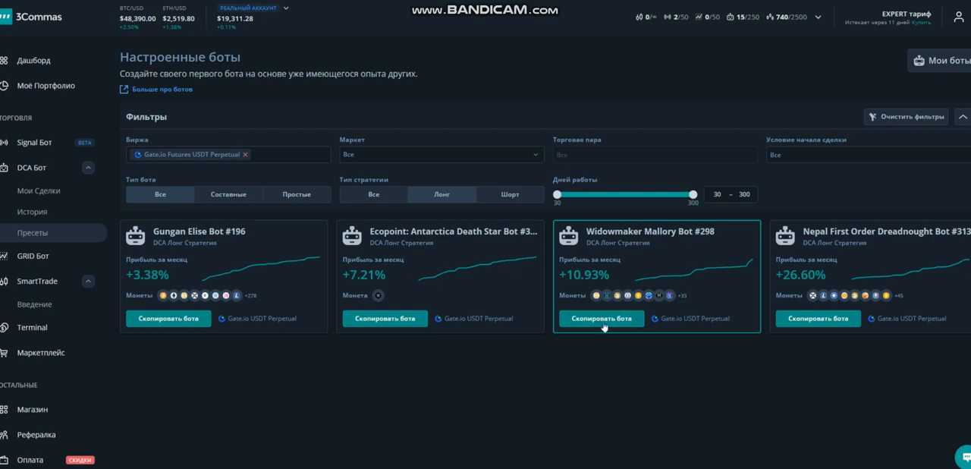
# Step: Copy the Widowmaker Mallory Bot #298 preset into the DCA bot editor
pyautogui.click(602, 318)
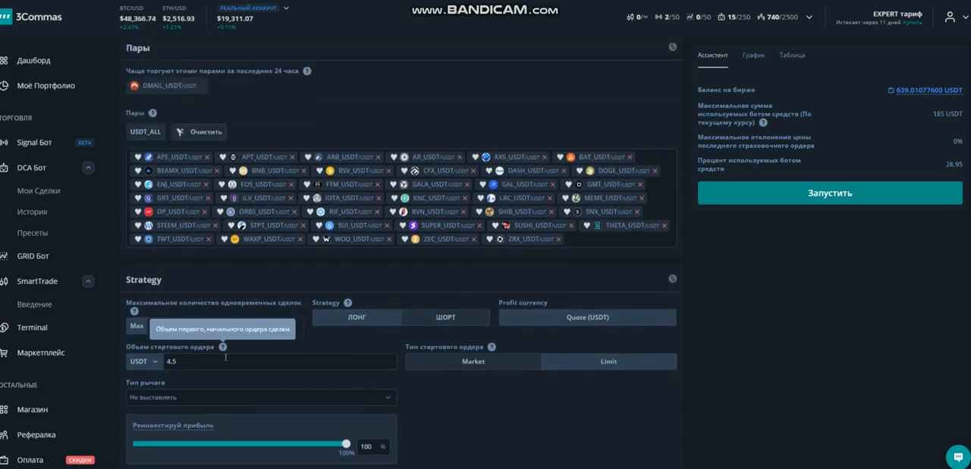
# Step: Review the 4.5 USDT start order, RSI 7 entry and 2% take profit, then launch
pyautogui.scroll(-3)
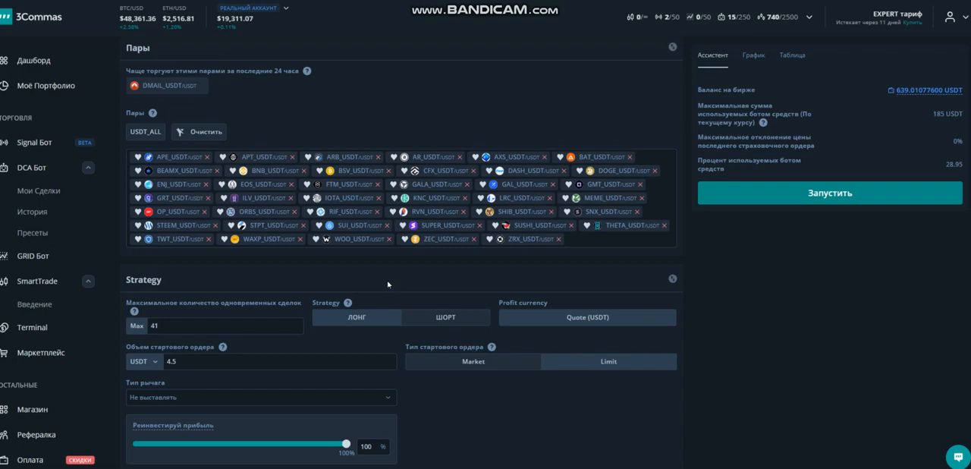
pyautogui.moveTo(290, 376)
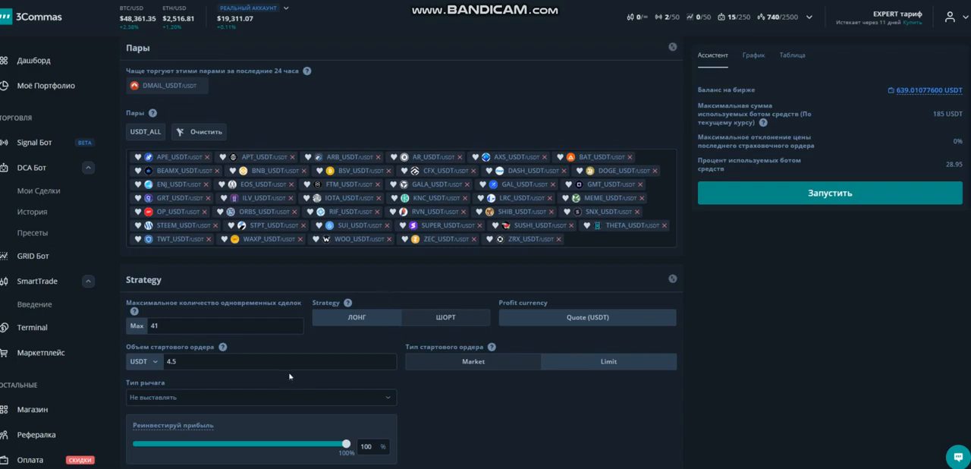
pyautogui.scroll(-3)
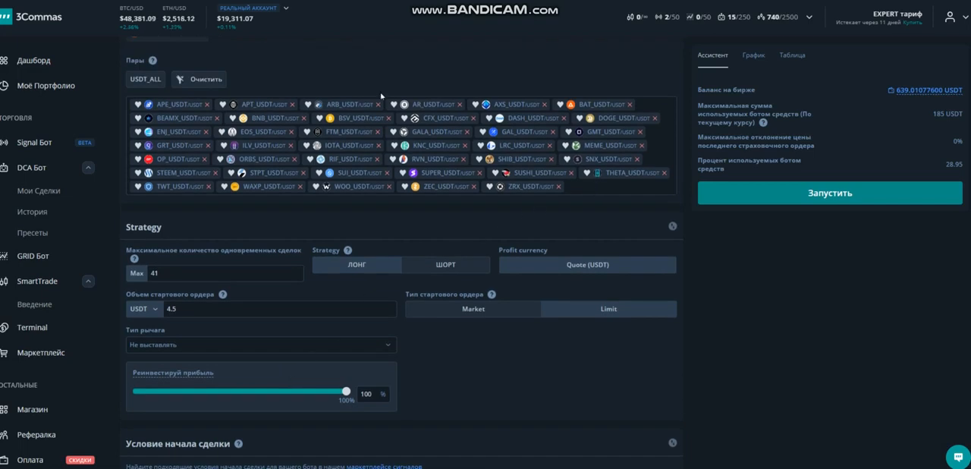
pyautogui.scroll(-3)
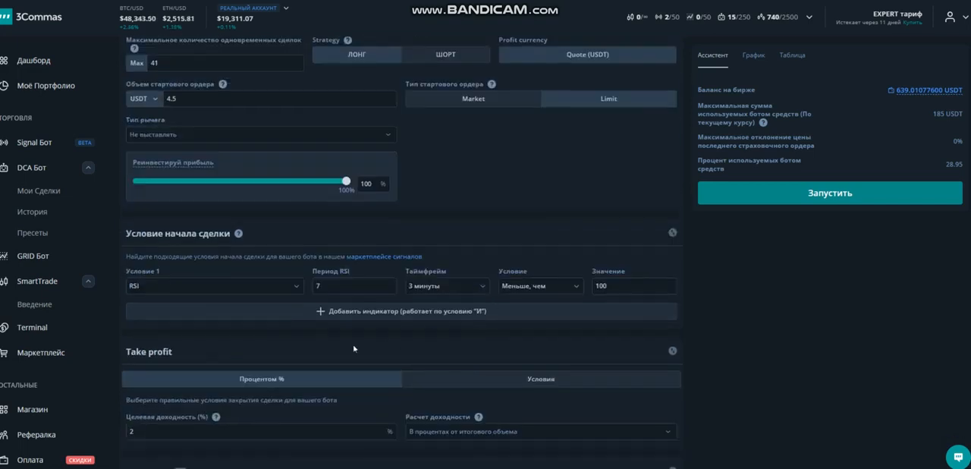
pyautogui.scroll(-3)
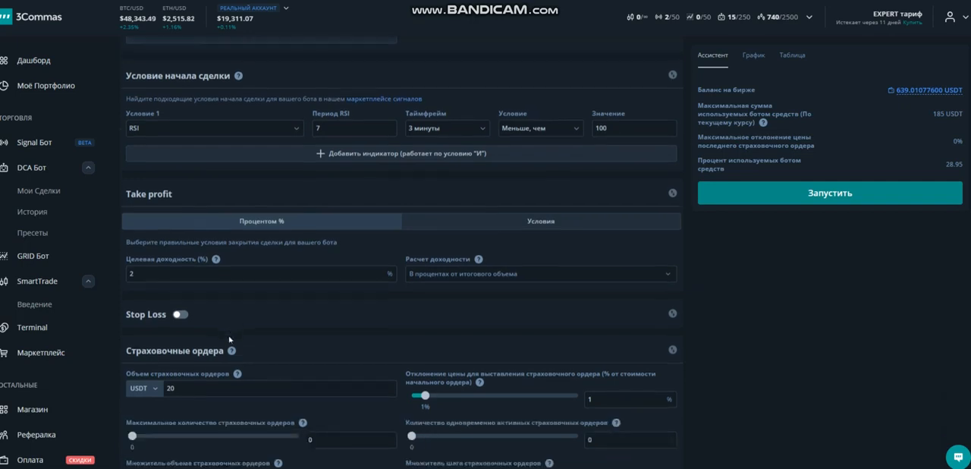
pyautogui.scroll(-3)
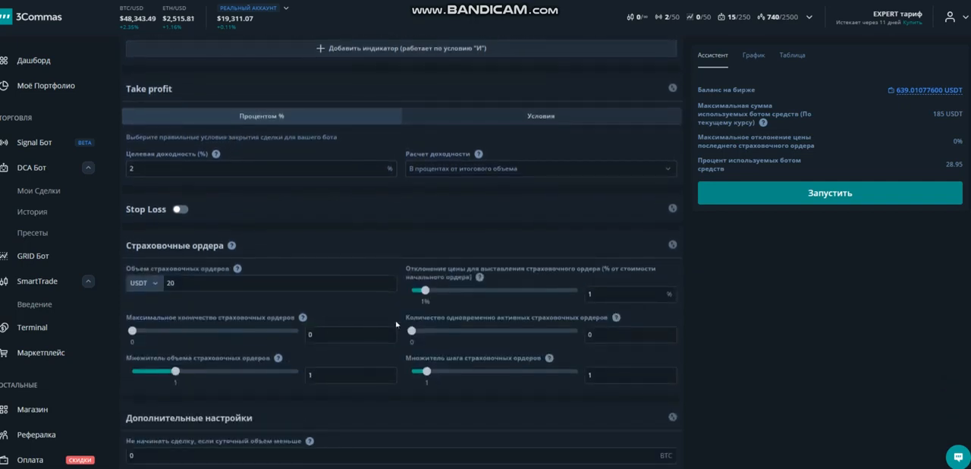
pyautogui.scroll(-3)
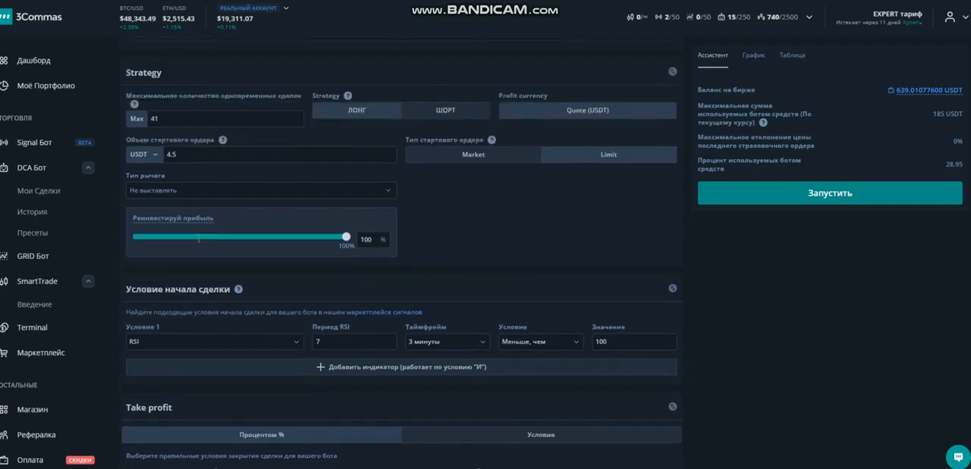
pyautogui.click(194, 154)
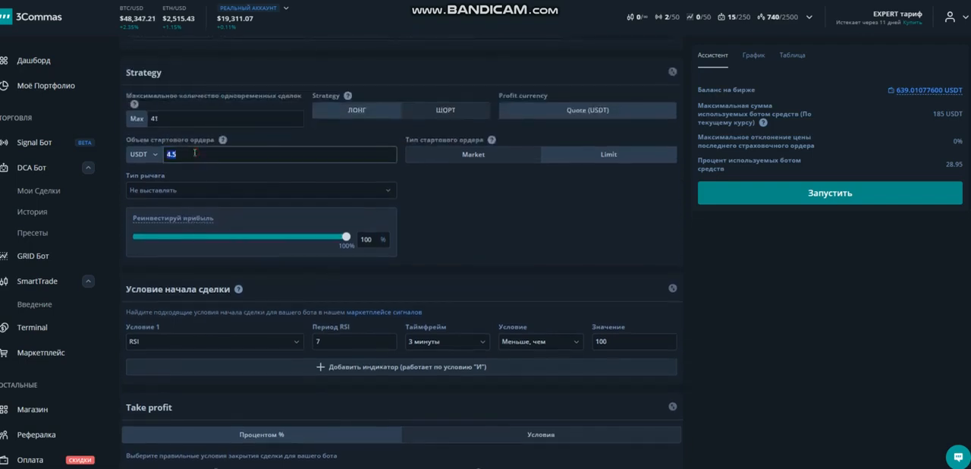
pyautogui.scroll(-3)
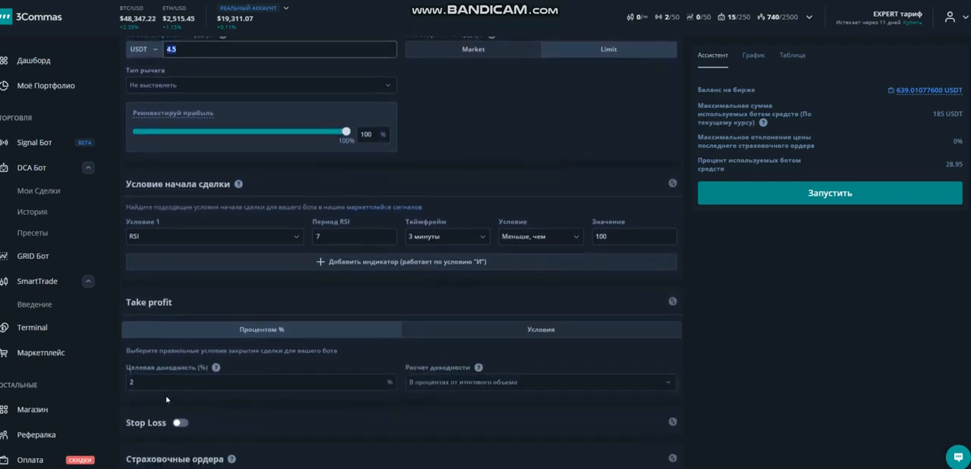
pyautogui.scroll(-3)
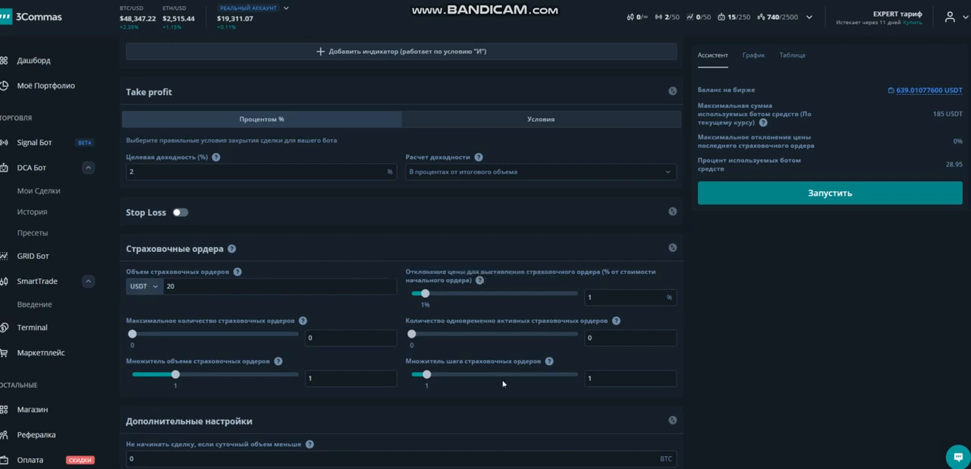
pyautogui.scroll(-3)
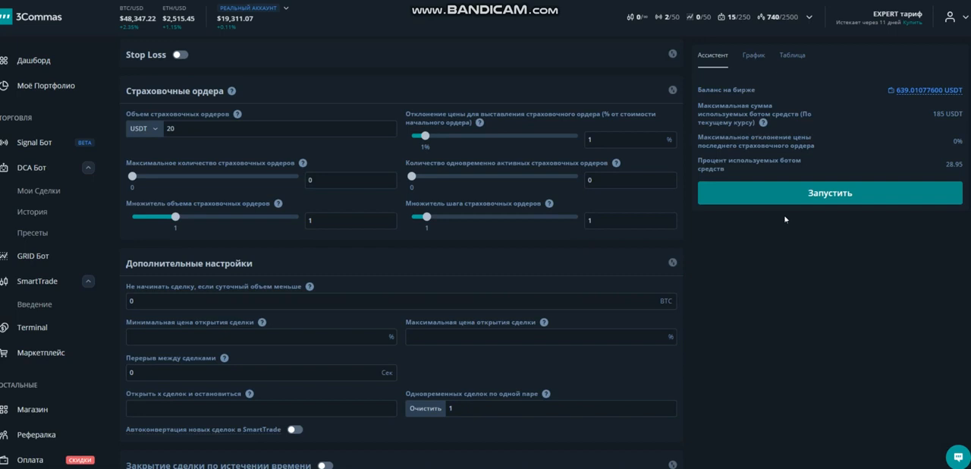
pyautogui.click(833, 193)
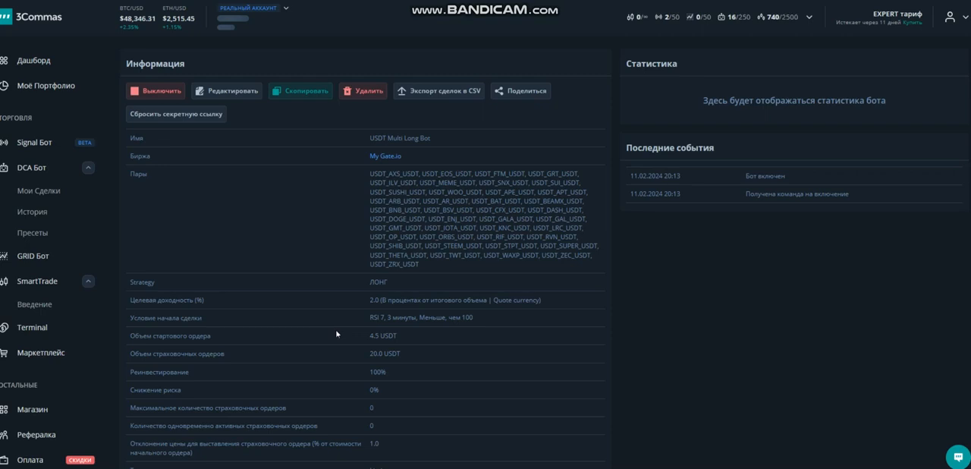
pyautogui.moveTo(94, 243)
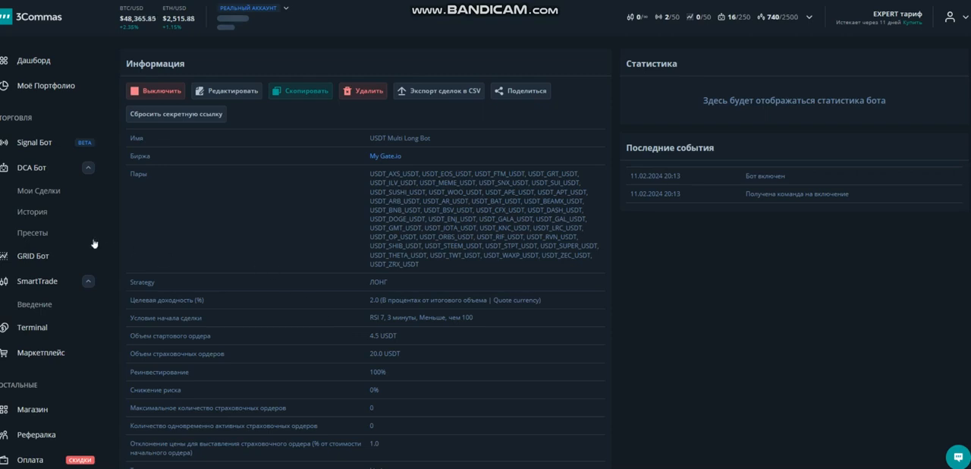
# Step: Return from the bot info page to the Gate.io Futures DCA bot presets
pyautogui.click(31, 232)
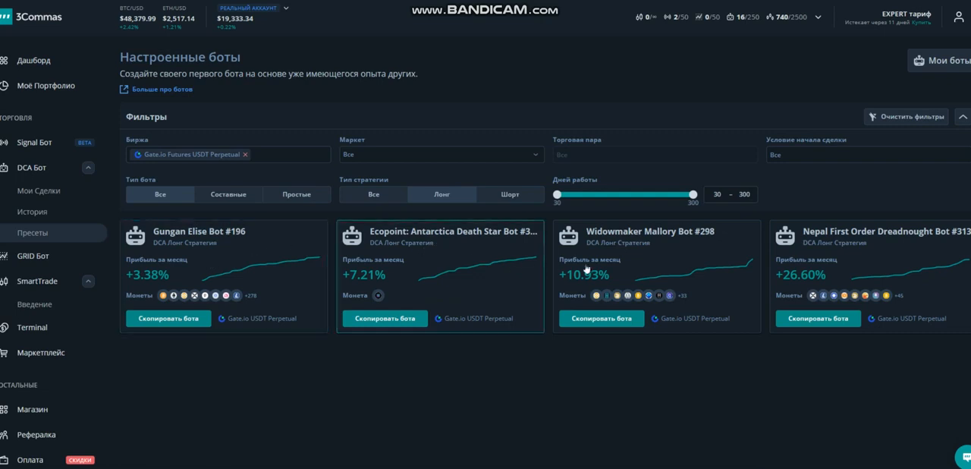
pyautogui.moveTo(653, 268)
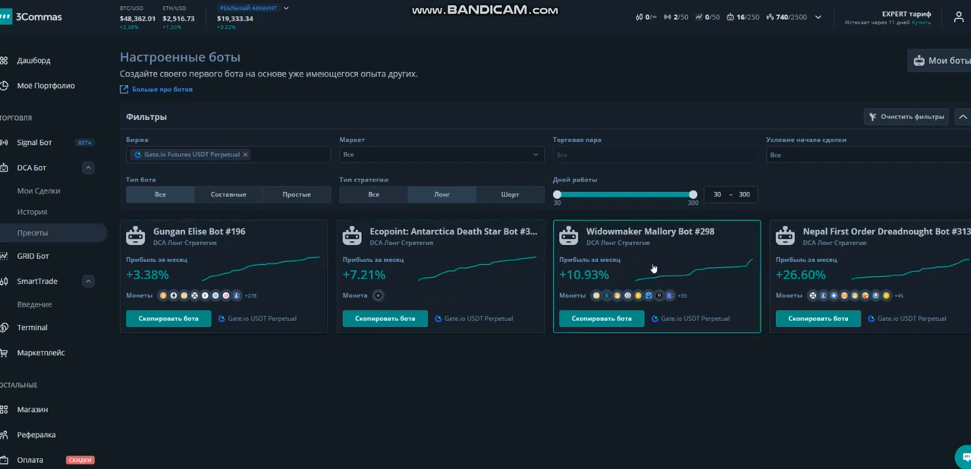
pyautogui.moveTo(830, 262)
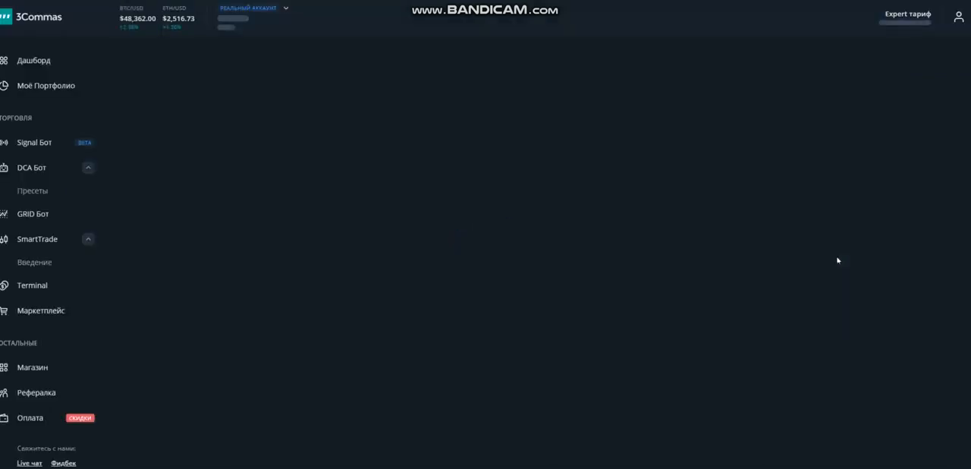
# Step: Open the USDT Multi Long Bot preset in the DCA Бот editor for editing
pyautogui.click(32, 167)
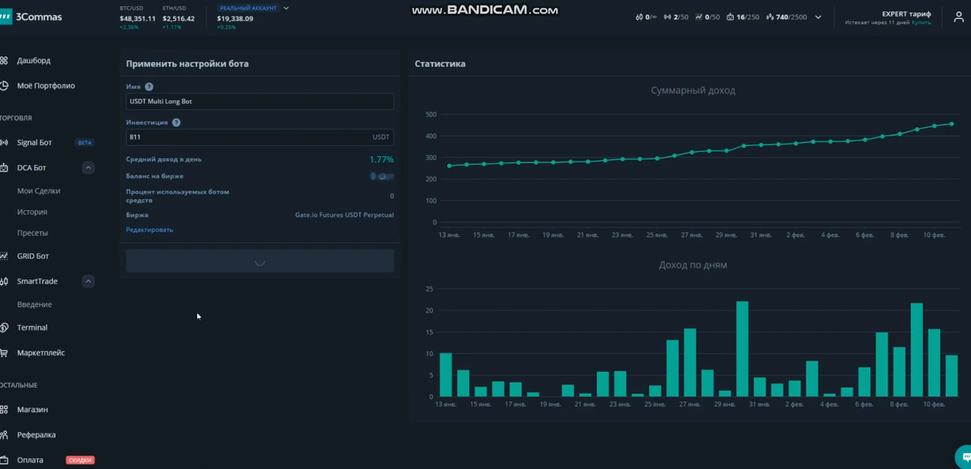
pyautogui.moveTo(150, 233)
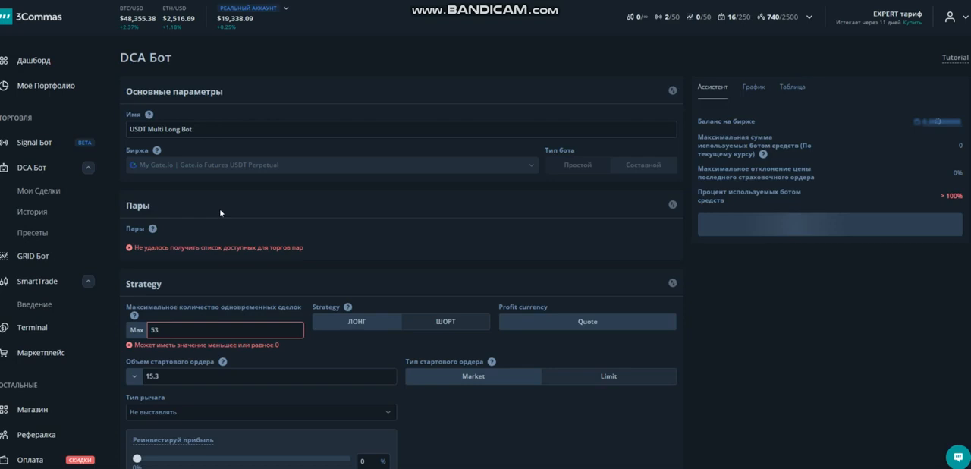
# Step: Review the 15.3 USDT start orders, RSI 8 hourly entry and 10% safety deviation, then launch
pyautogui.scroll(-3)
pyautogui.write('51')
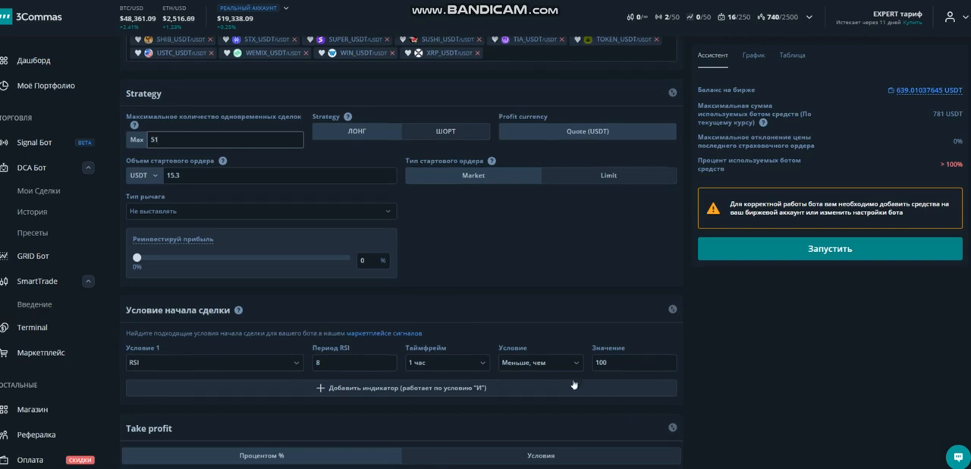
pyautogui.scroll(-3)
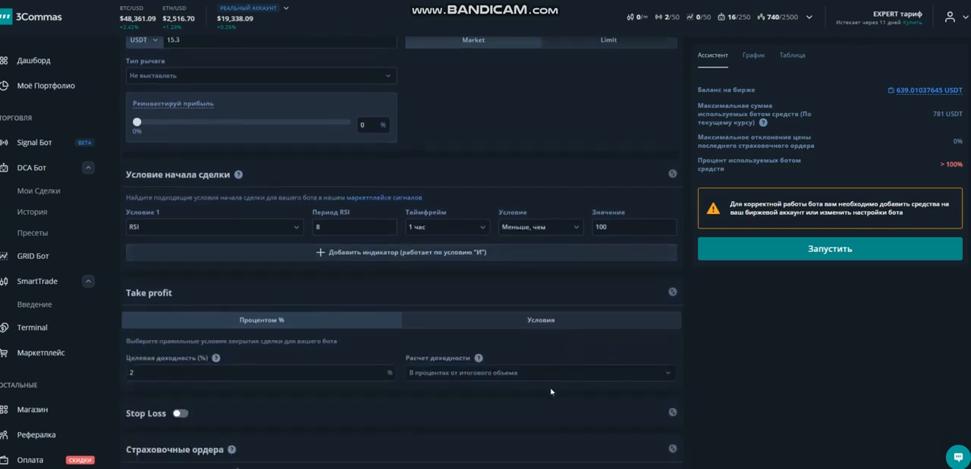
pyautogui.scroll(-3)
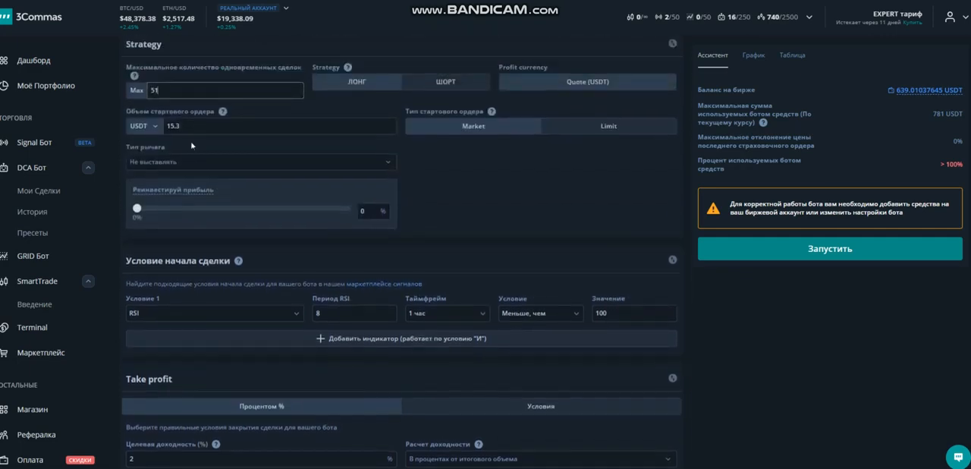
pyautogui.scroll(-3)
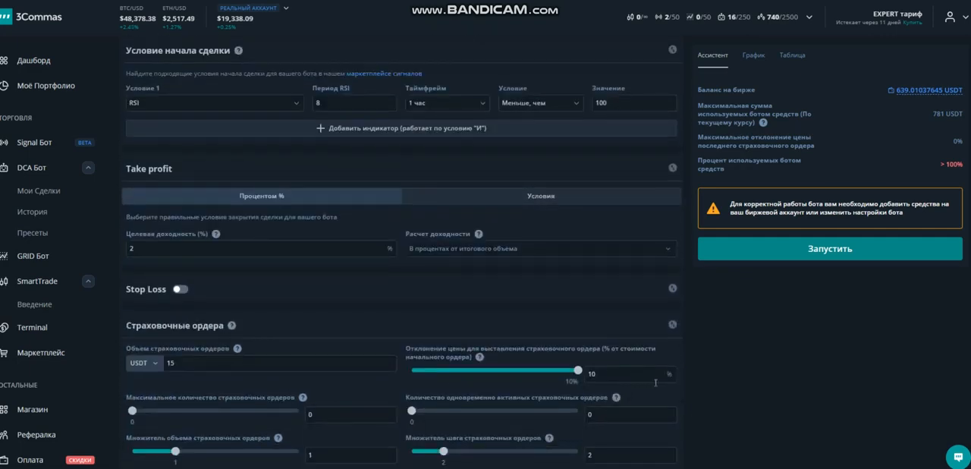
pyautogui.scroll(-3)
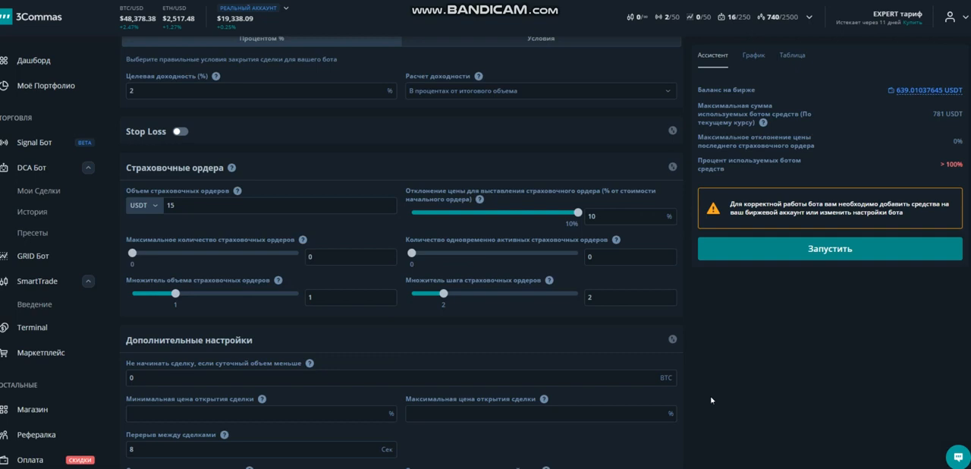
pyautogui.scroll(-3)
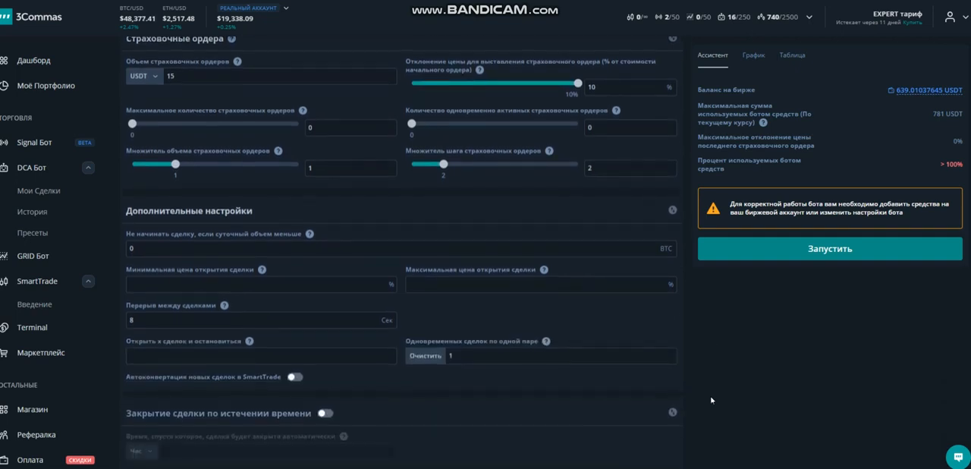
pyautogui.click(829, 248)
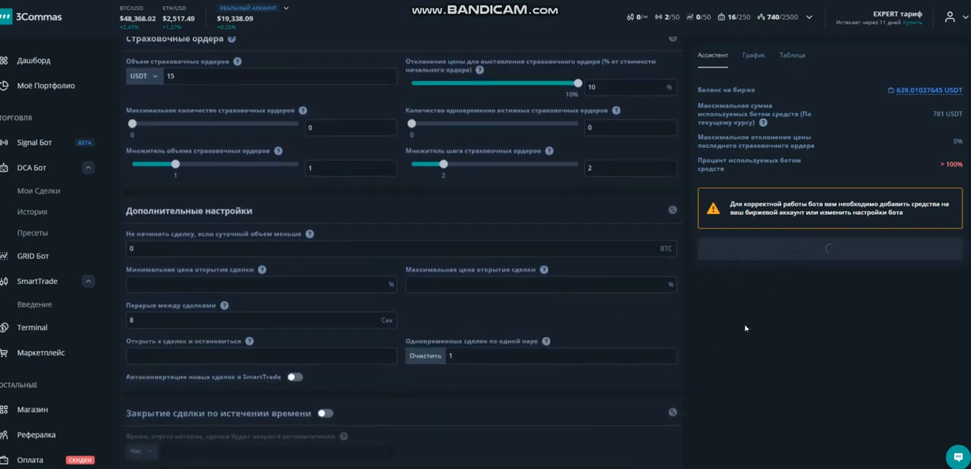
pyautogui.moveTo(736, 339)
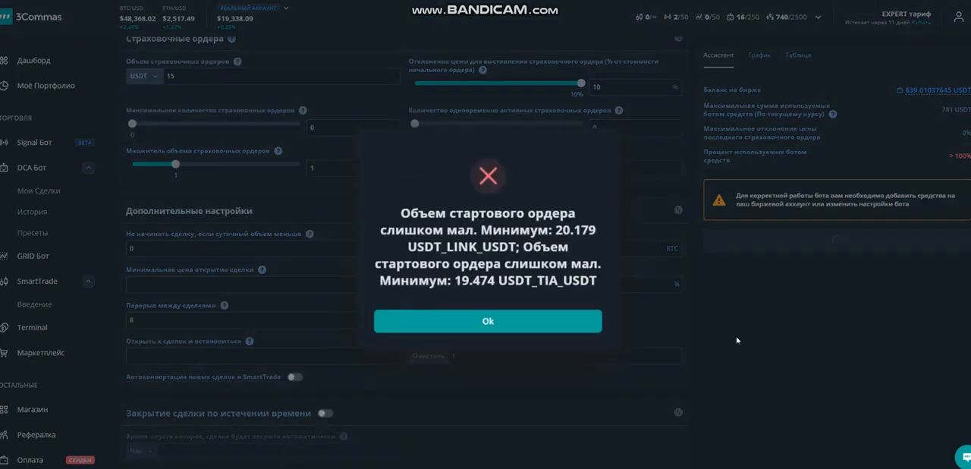
pyautogui.moveTo(503, 322)
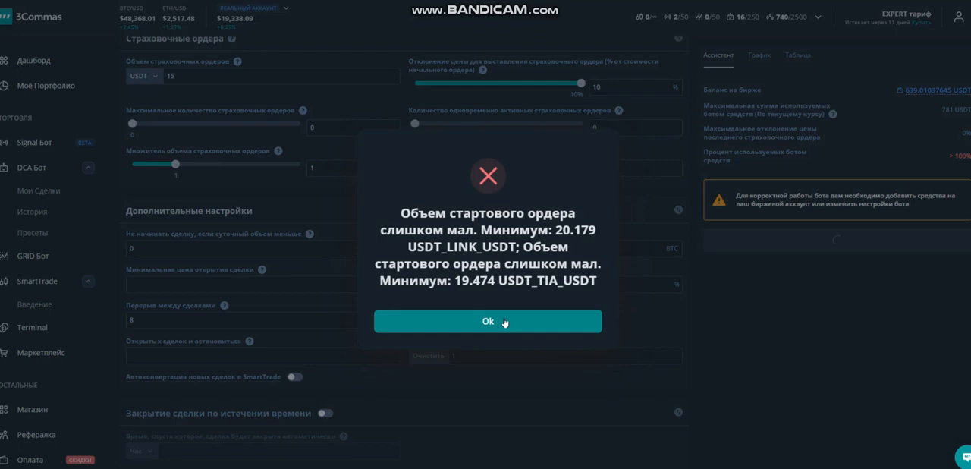
# Step: Set max deals to 50 and retry the launch, dismissing the start-order-too-small errors
pyautogui.click(487, 321)
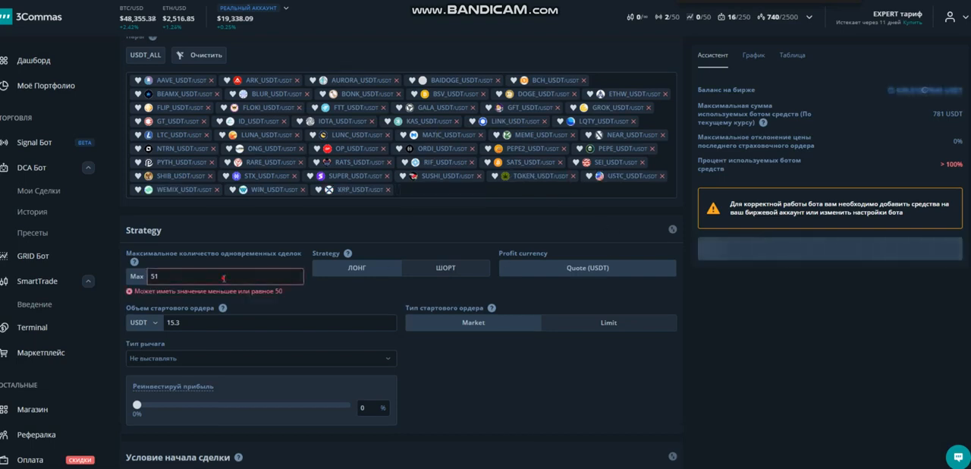
pyautogui.write('50')
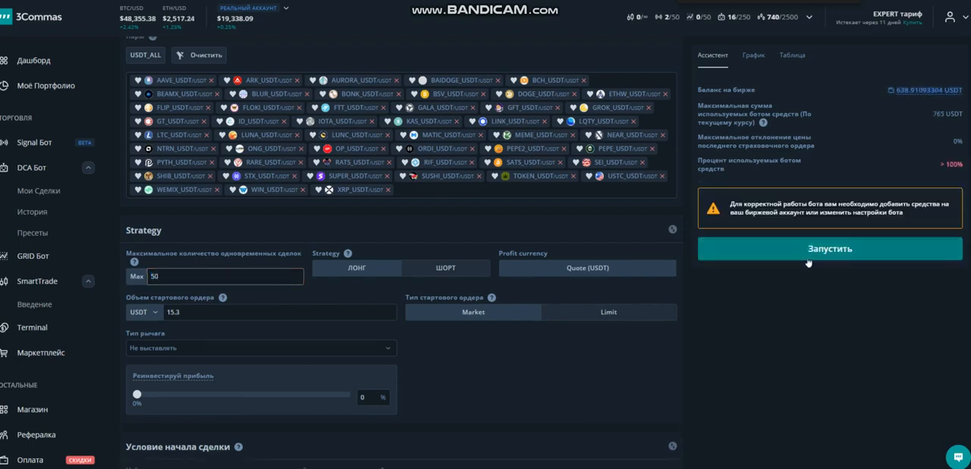
pyautogui.click(827, 248)
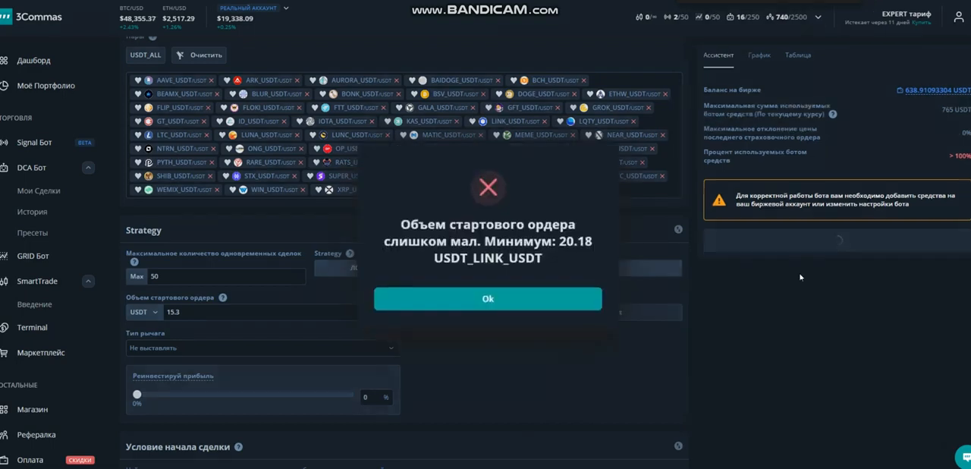
pyautogui.click(488, 298)
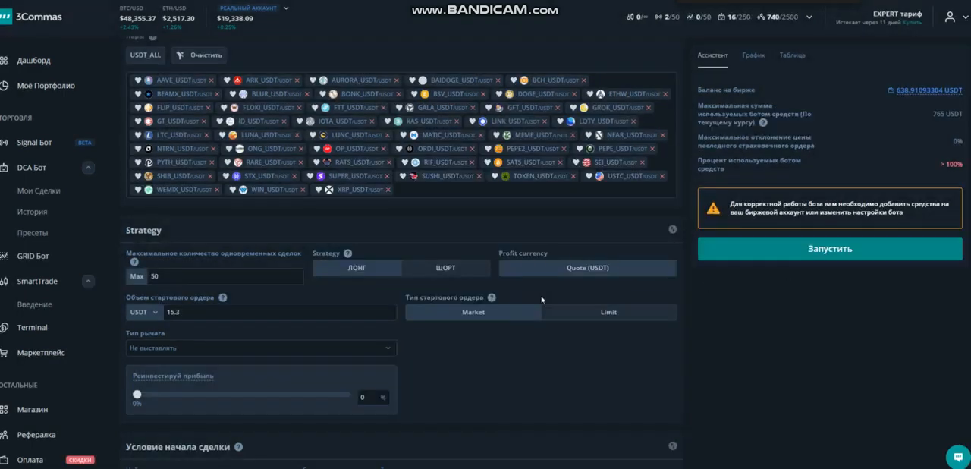
pyautogui.moveTo(569, 270)
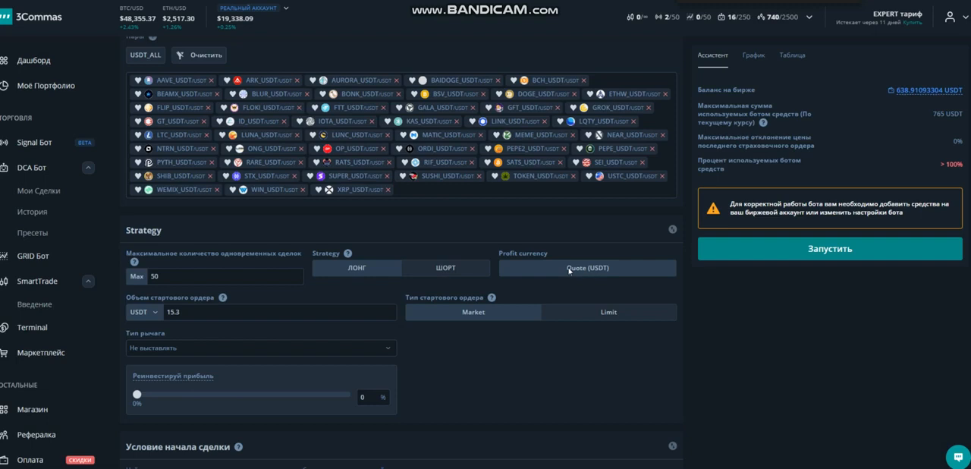
pyautogui.moveTo(544, 123)
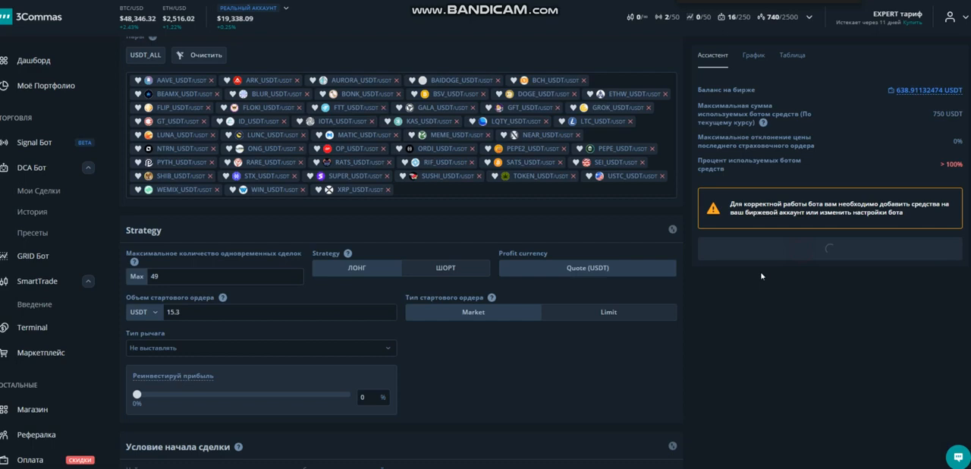
pyautogui.moveTo(740, 289)
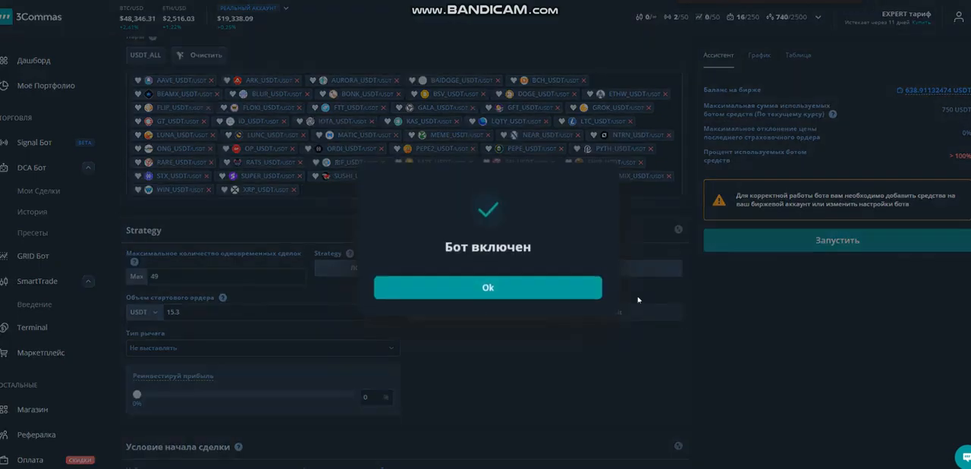
# Step: Acknowledge the 'Бот включен' dialog and go to the DCA bot presets catalogue
pyautogui.click(488, 287)
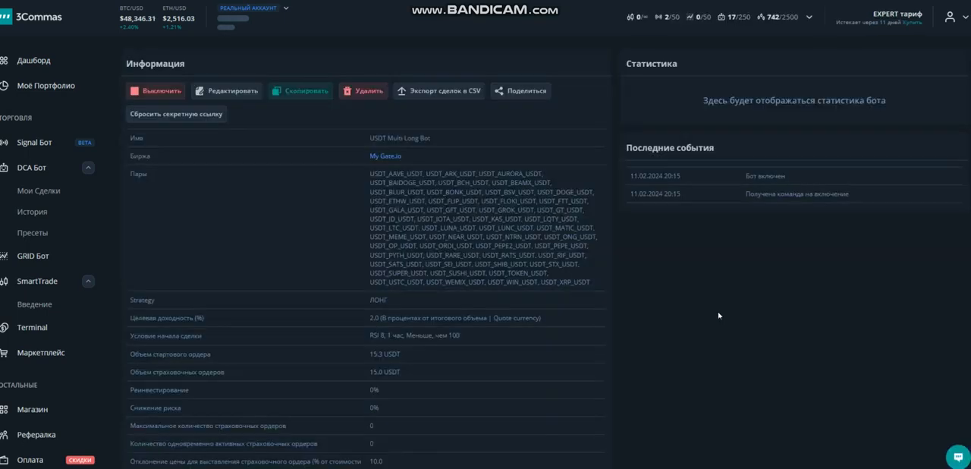
pyautogui.click(33, 232)
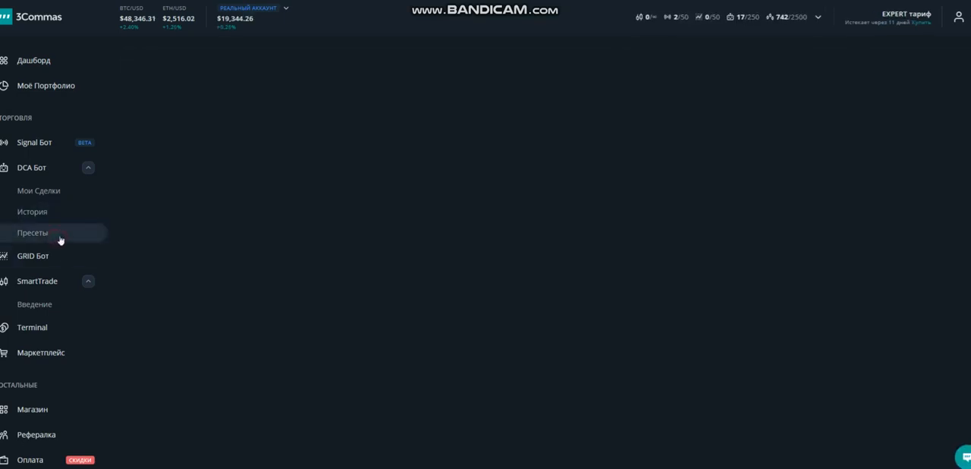
# Step: Replace the Gate.io Futures exchange filter with Gate.io Spot in the Биржа dropdown
pyautogui.click(33, 232)
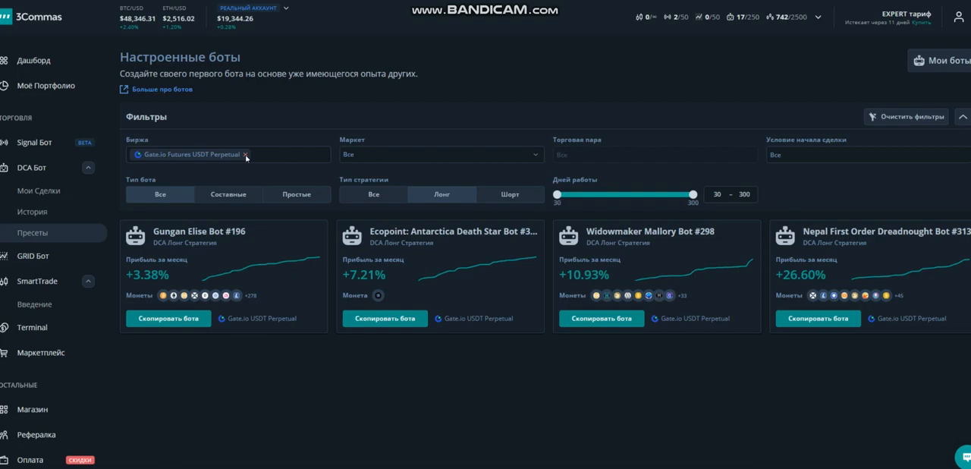
pyautogui.click(245, 155)
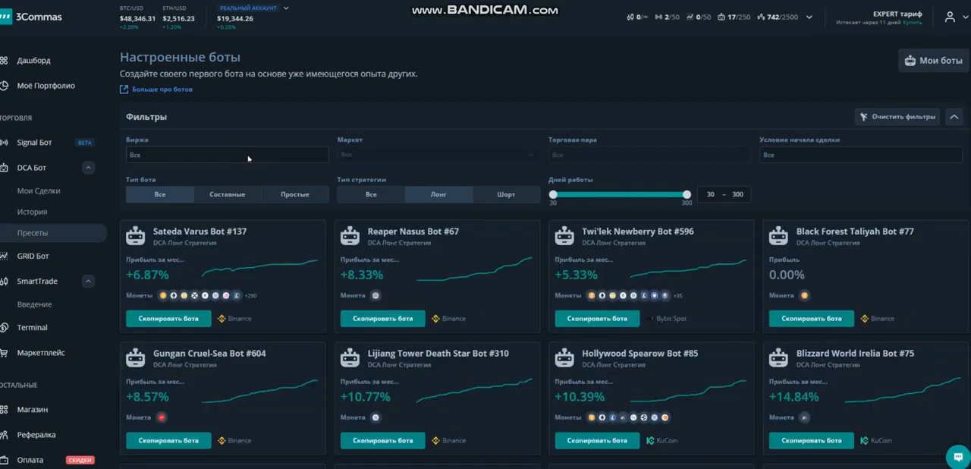
pyautogui.click(226, 154)
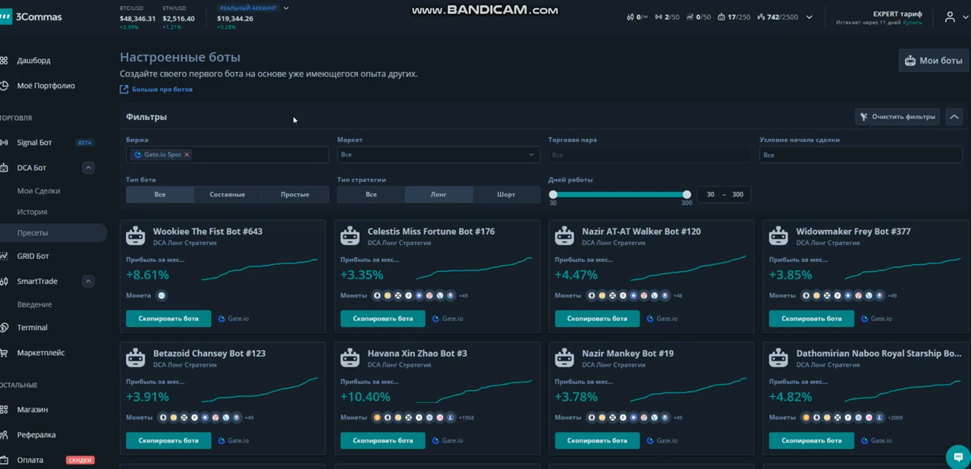
pyautogui.moveTo(544, 317)
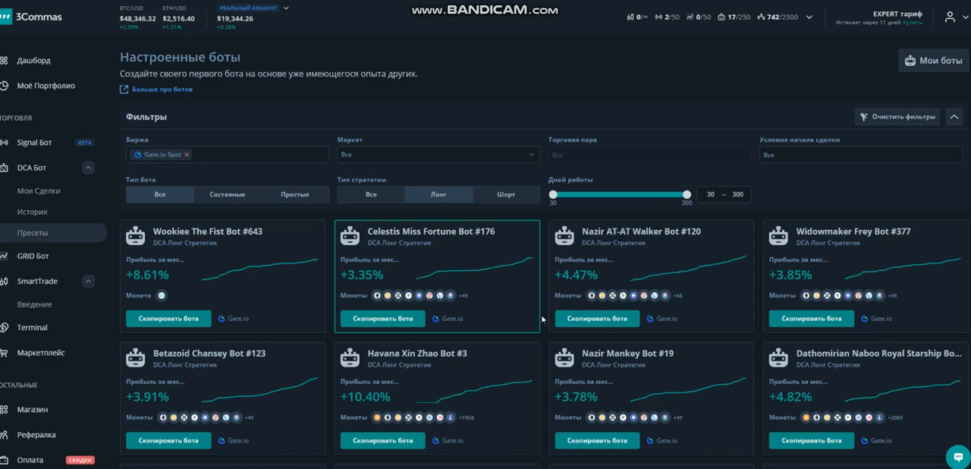
# Step: Scroll through the Gate.io Spot long DCA preset bot cards
pyautogui.scroll(-3)
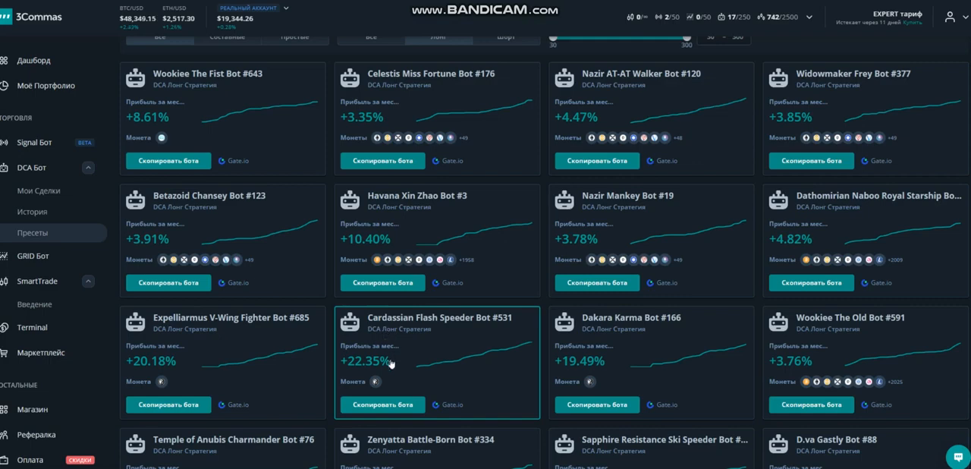
pyautogui.scroll(-3)
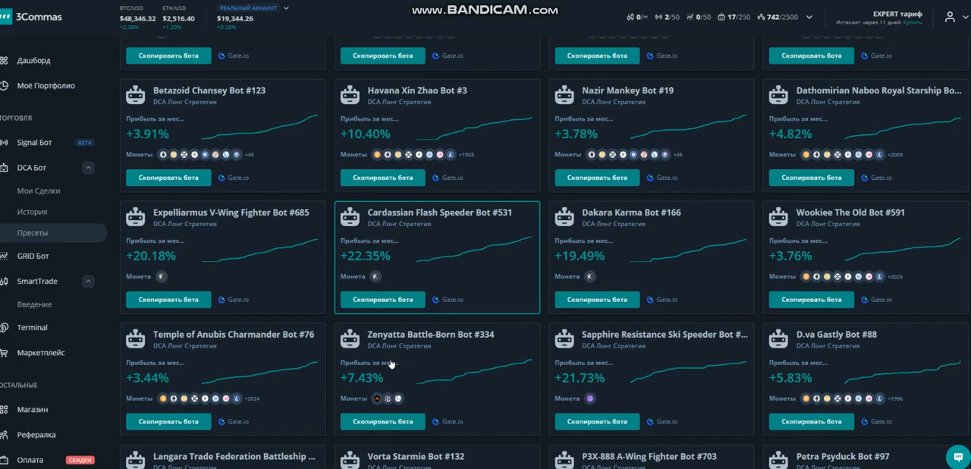
pyautogui.scroll(-3)
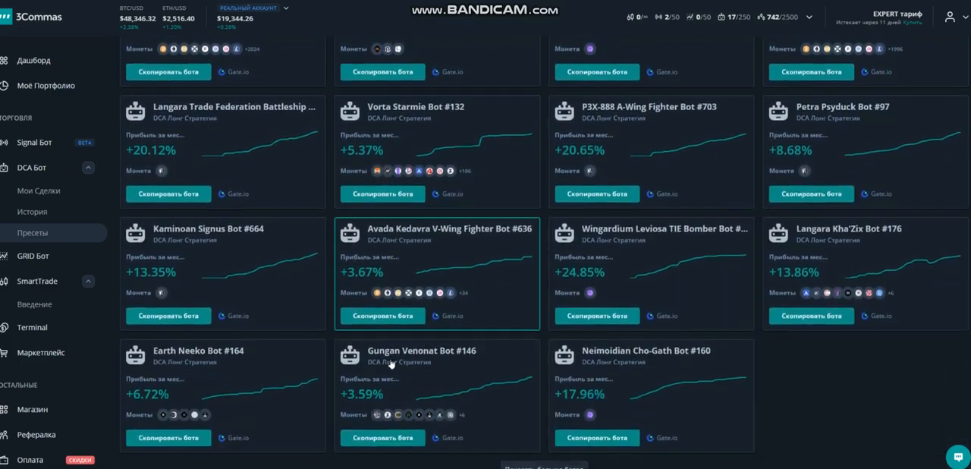
pyautogui.scroll(-3)
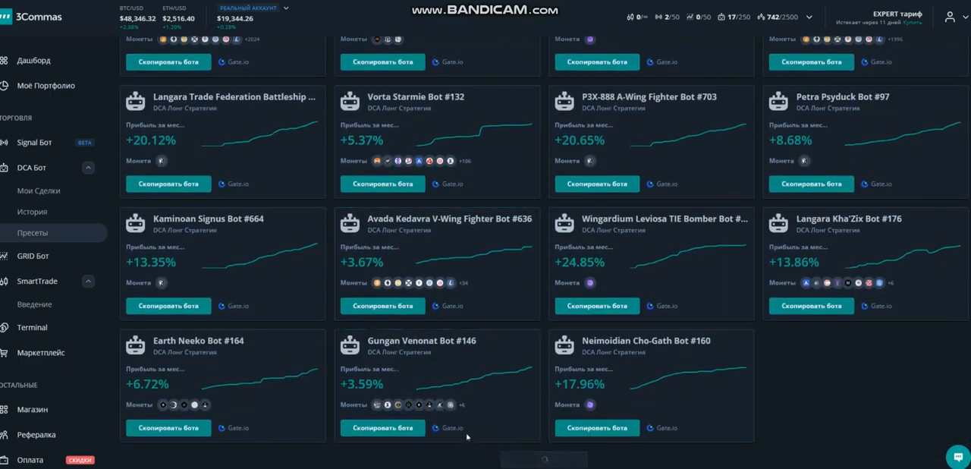
pyautogui.scroll(-3)
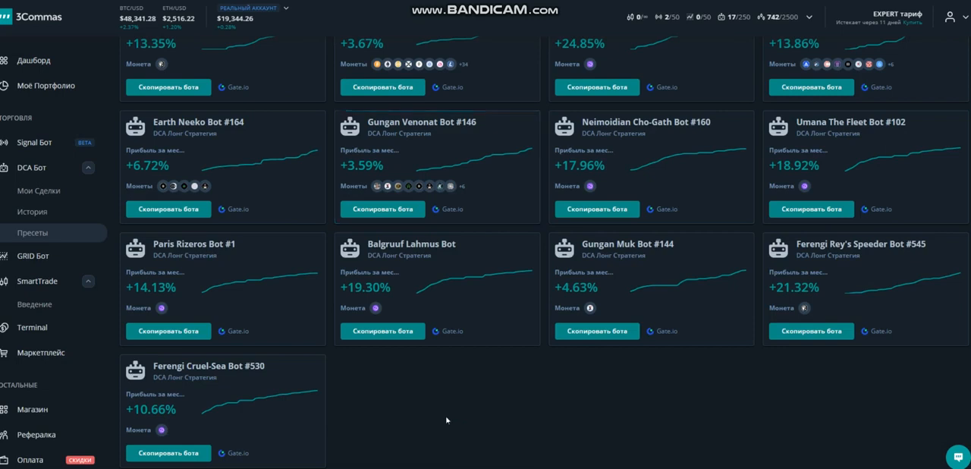
pyautogui.moveTo(179, 295)
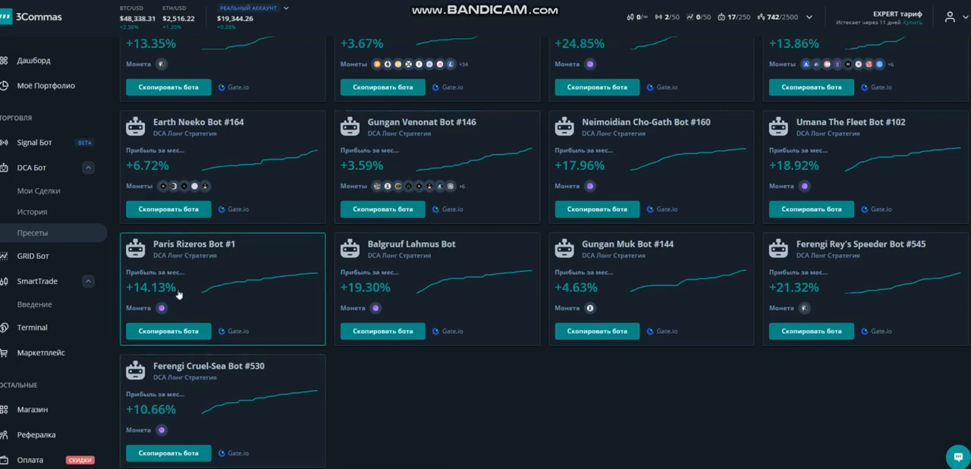
pyautogui.moveTo(160, 332)
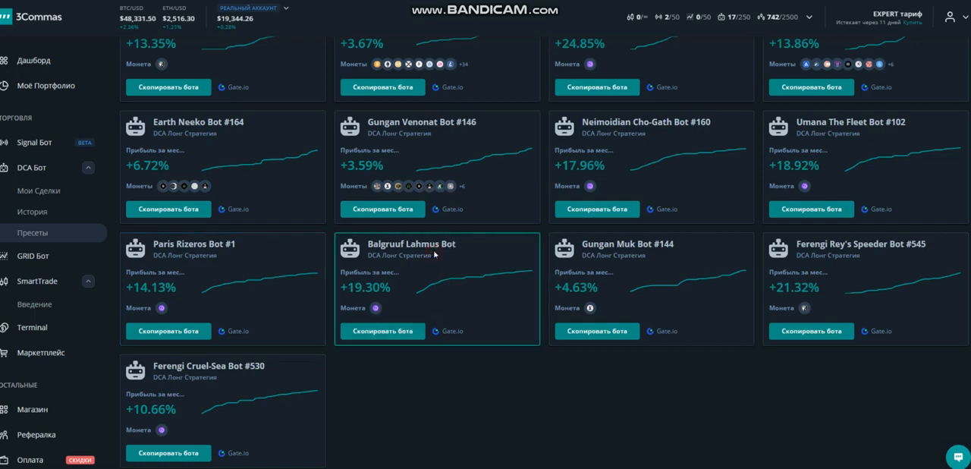
pyautogui.moveTo(862, 261)
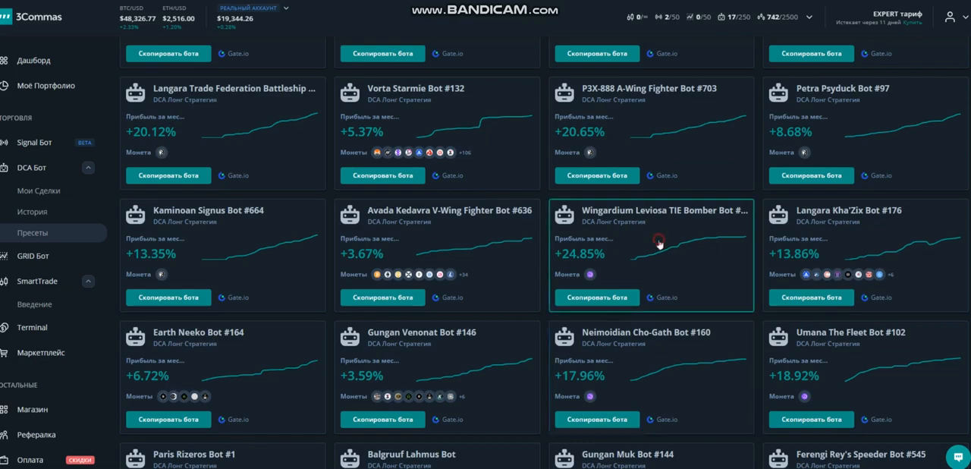
pyautogui.scroll(-3)
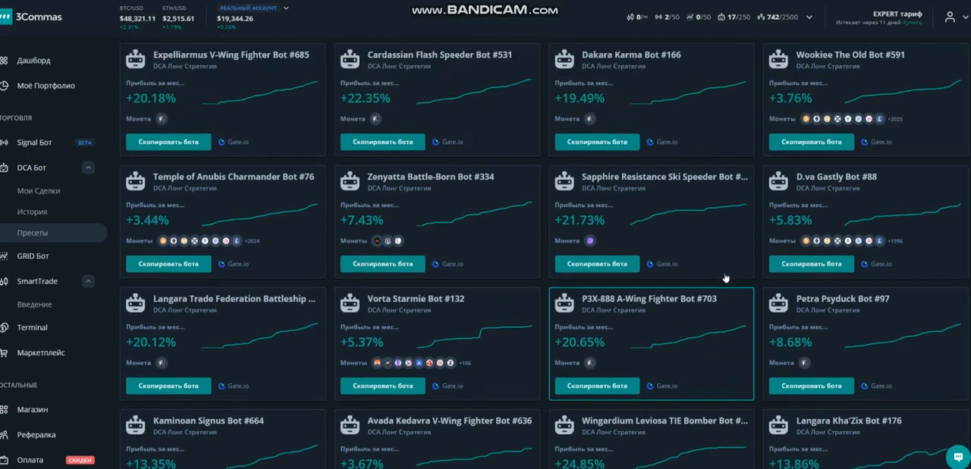
pyautogui.scroll(-3)
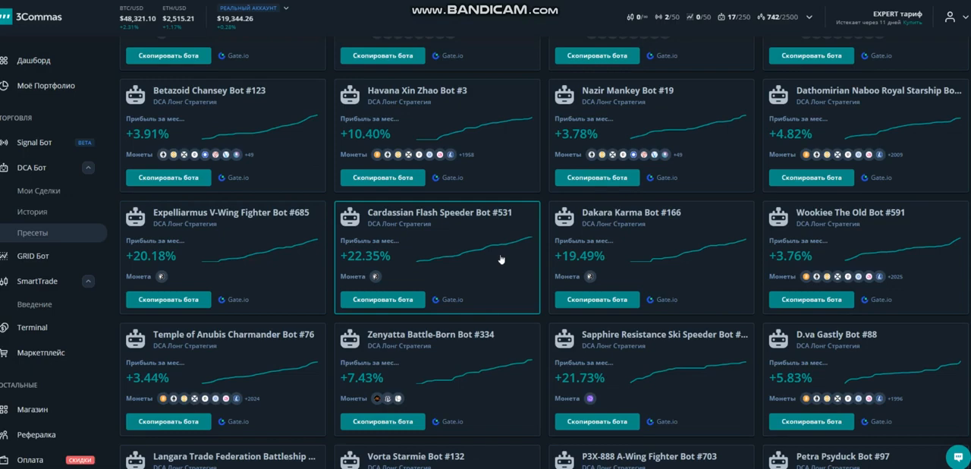
pyautogui.moveTo(647, 254)
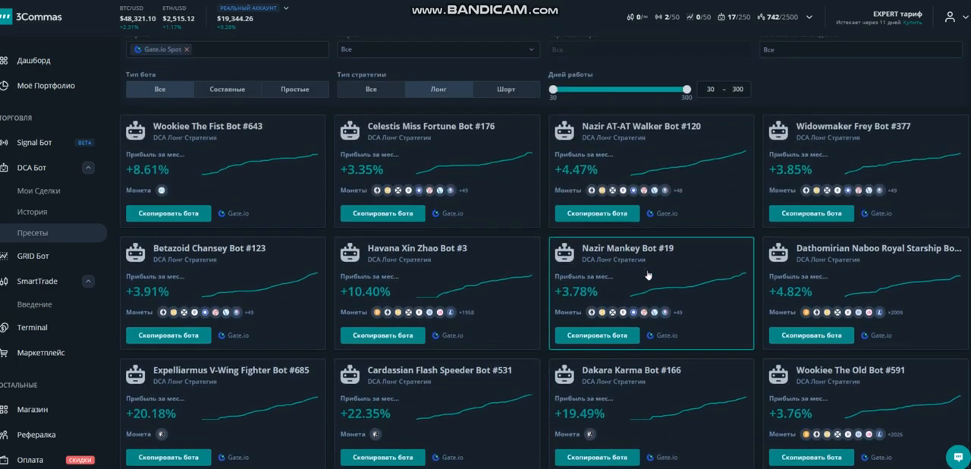
pyautogui.moveTo(648, 275)
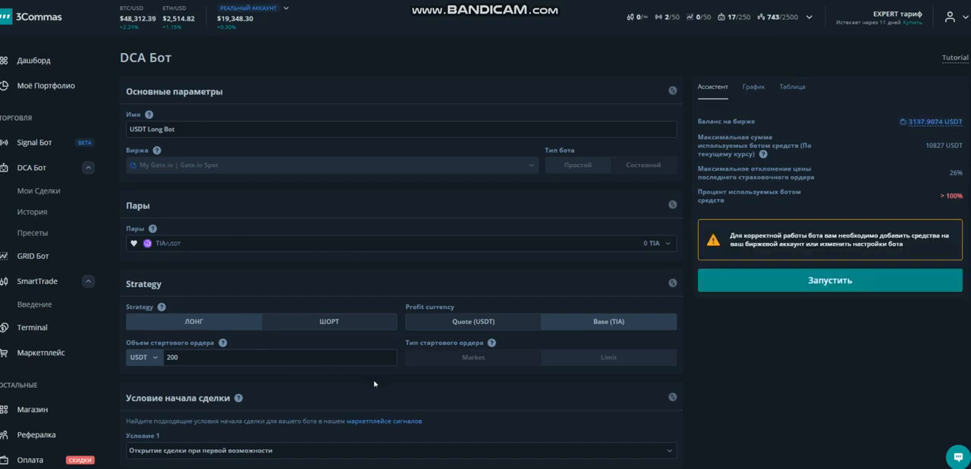
# Step: Review the copied TIA and TAO USDT Long Bot forms, then return to Spot long presets
pyautogui.scroll(-3)
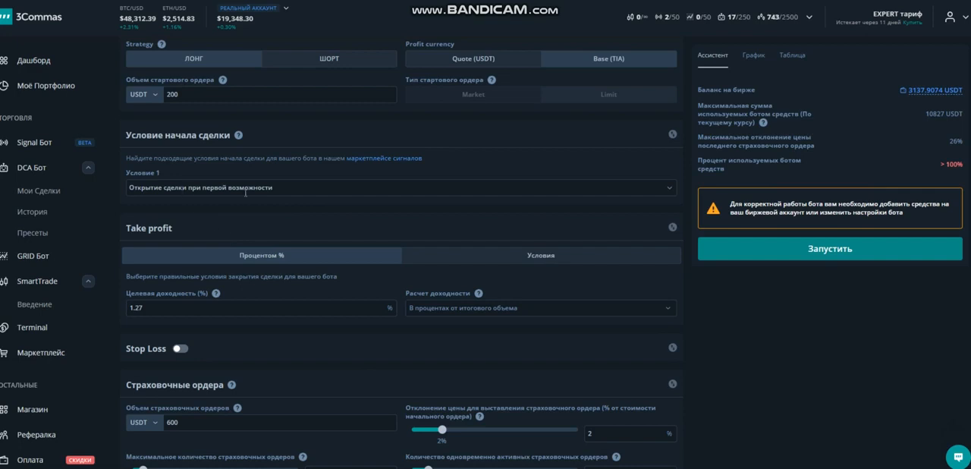
pyautogui.moveTo(352, 218)
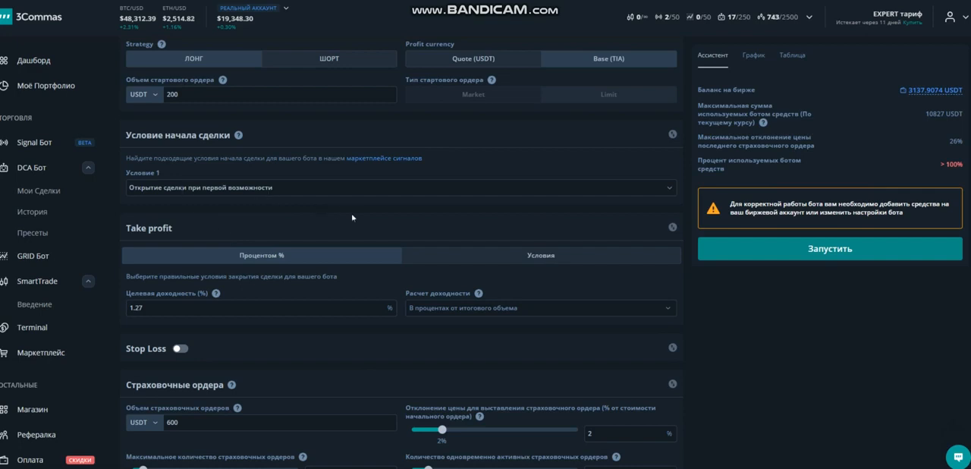
pyautogui.scroll(-3)
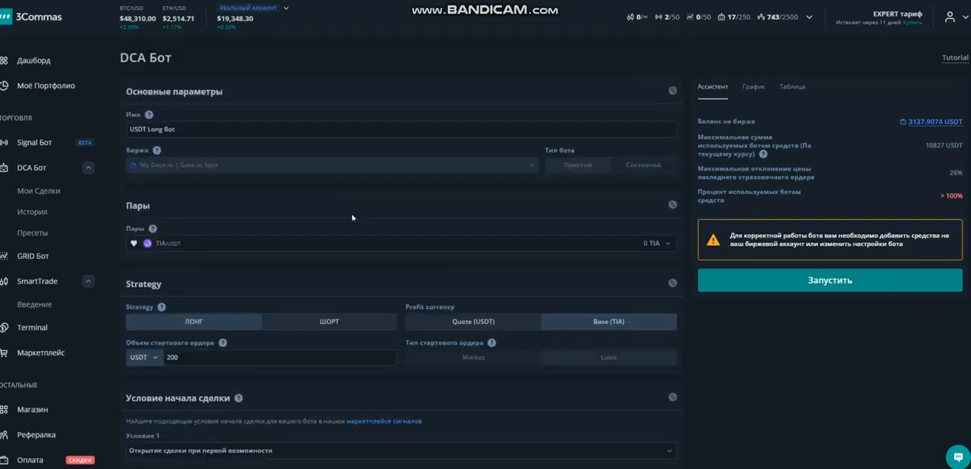
pyautogui.click(829, 279)
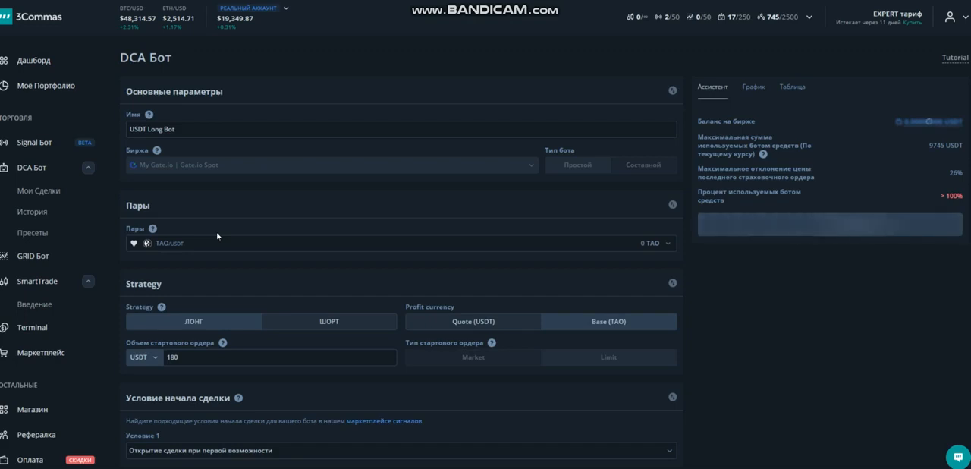
pyautogui.scroll(-3)
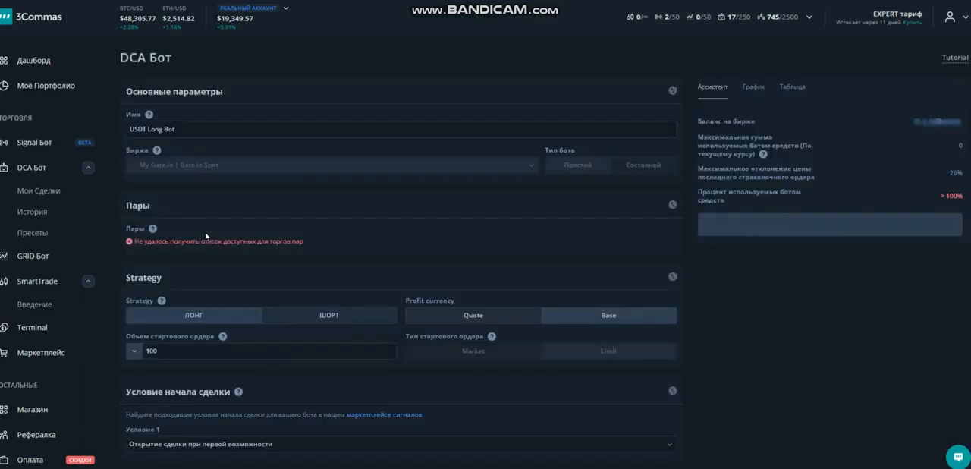
pyautogui.scroll(-3)
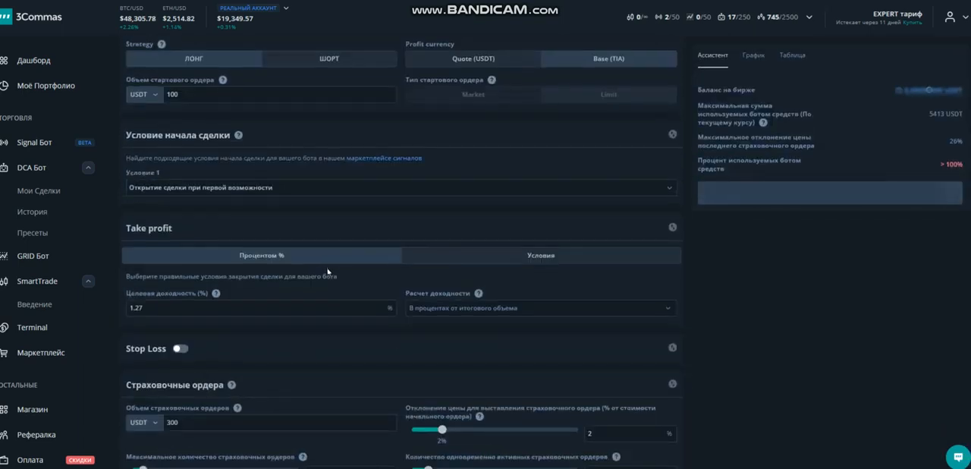
pyautogui.scroll(-3)
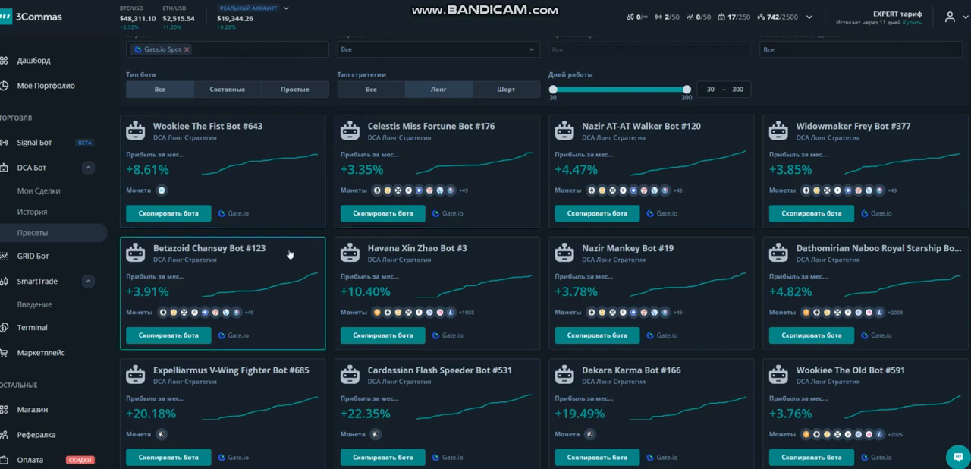
pyautogui.moveTo(701, 289)
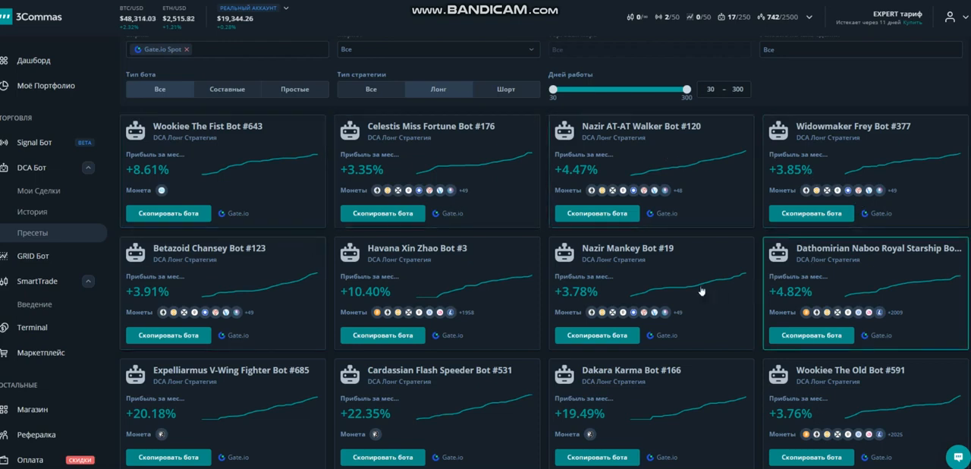
# Step: Set the Bot type filter to Составные and scroll the composite results
pyautogui.click(226, 89)
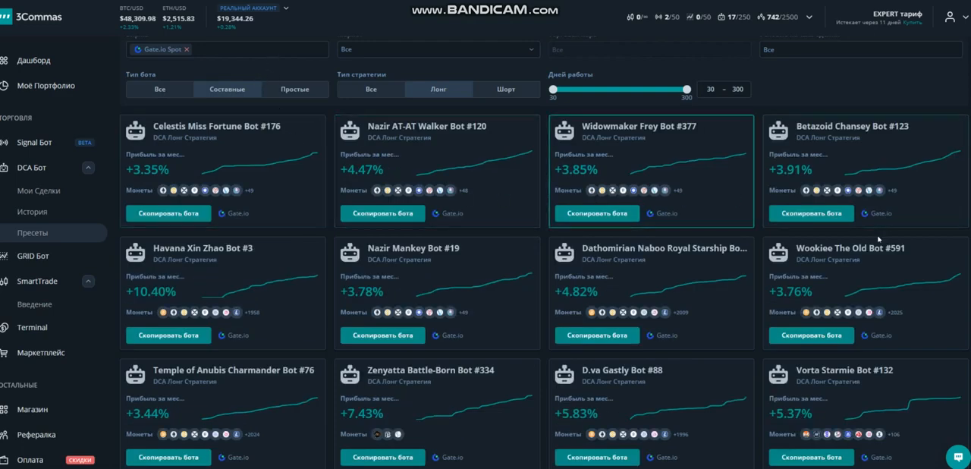
pyautogui.scroll(-3)
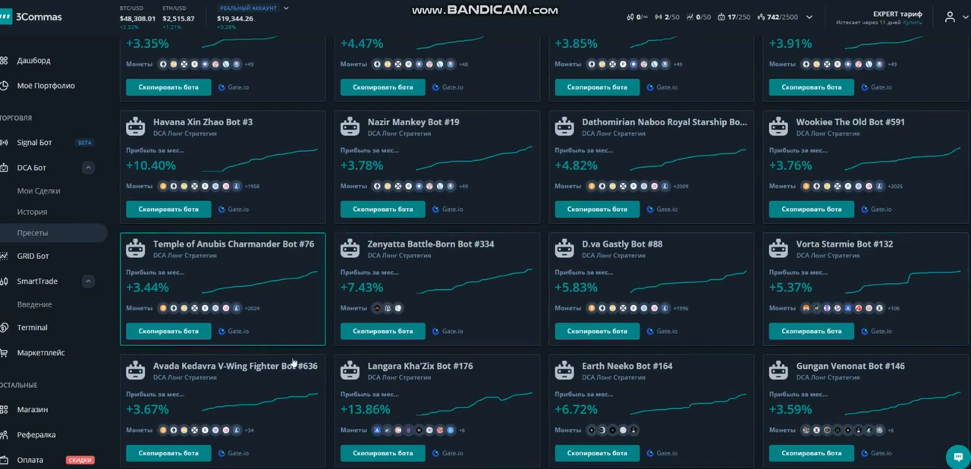
pyautogui.moveTo(399, 424)
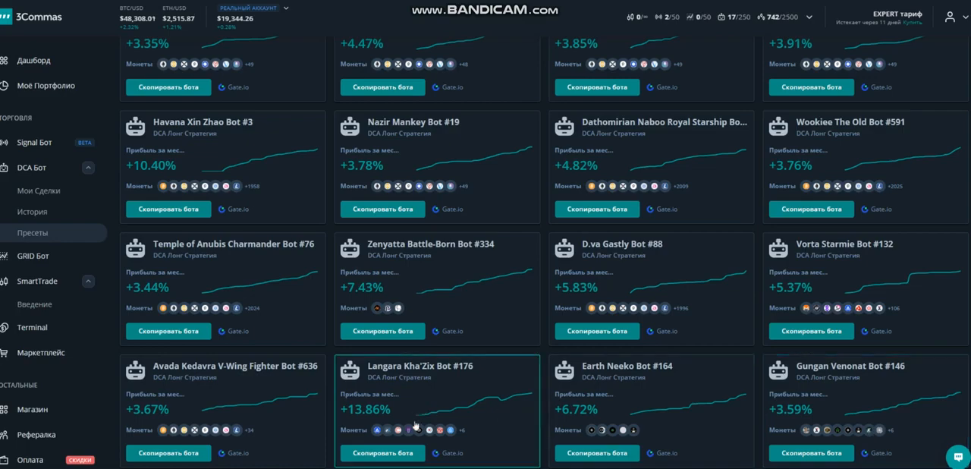
pyautogui.moveTo(246, 169)
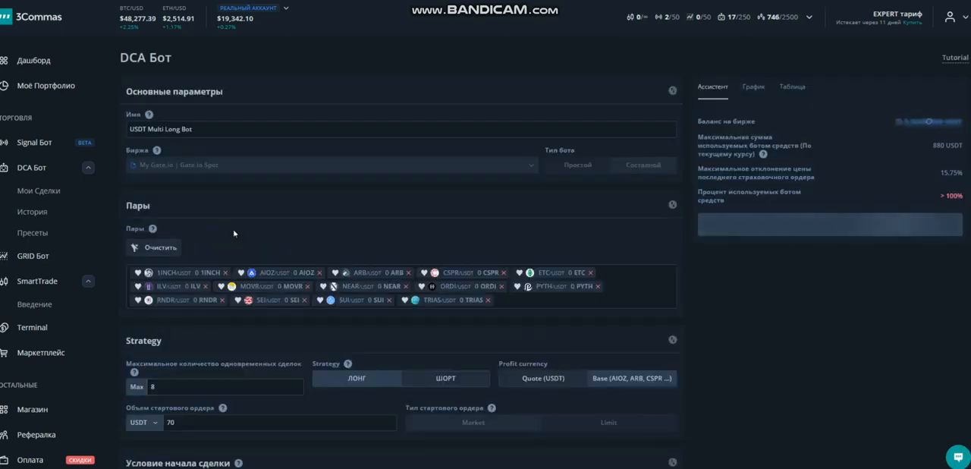
# Step: Set simultaneously active safety orders to 0, then launch the Multi Long Bot and confirm
pyautogui.scroll(-3)
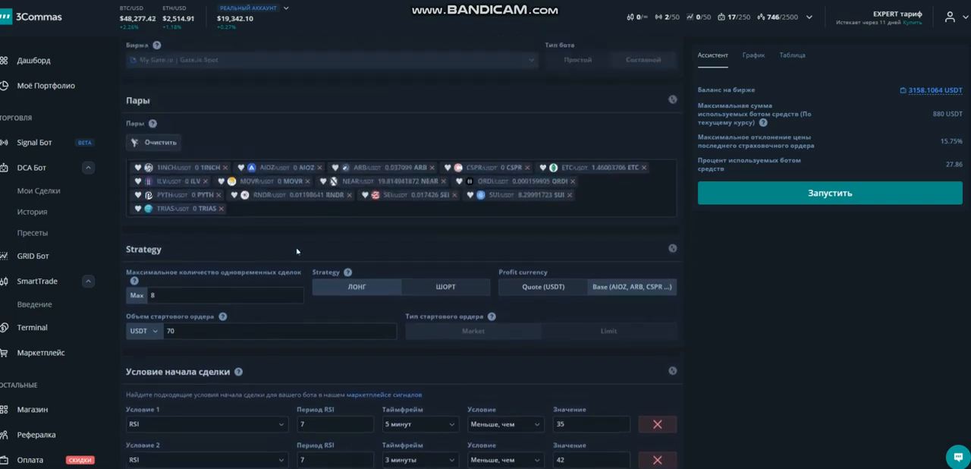
pyautogui.scroll(-3)
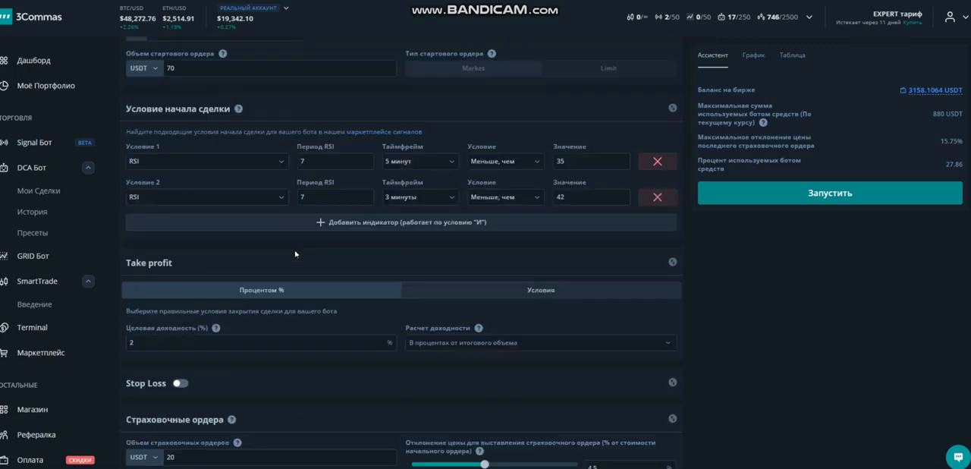
pyautogui.scroll(-3)
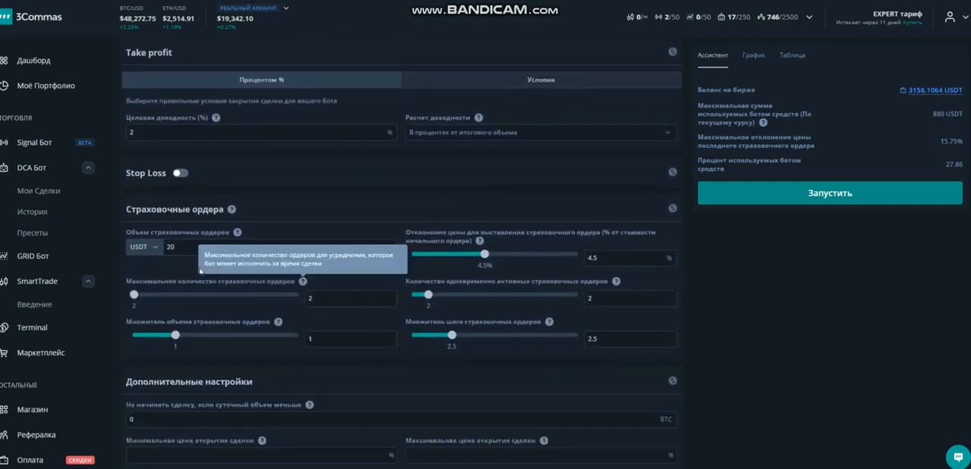
pyautogui.click(629, 298)
pyautogui.write('0')
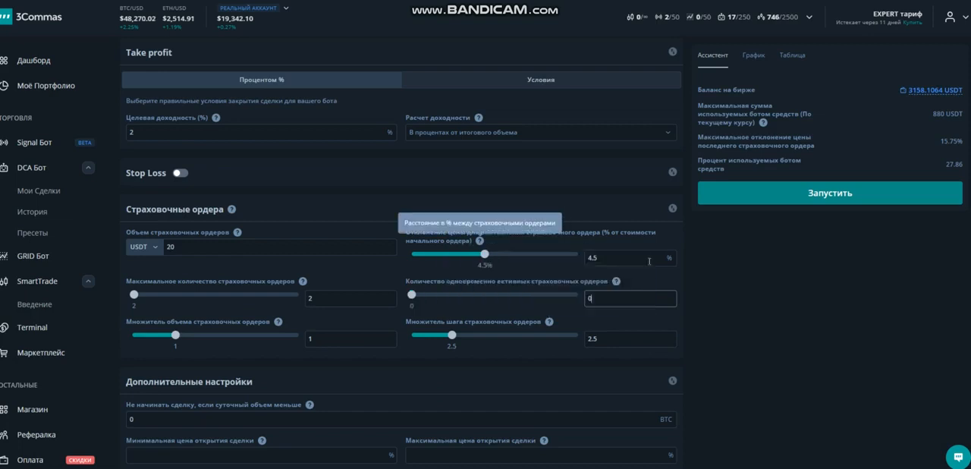
pyautogui.scroll(-3)
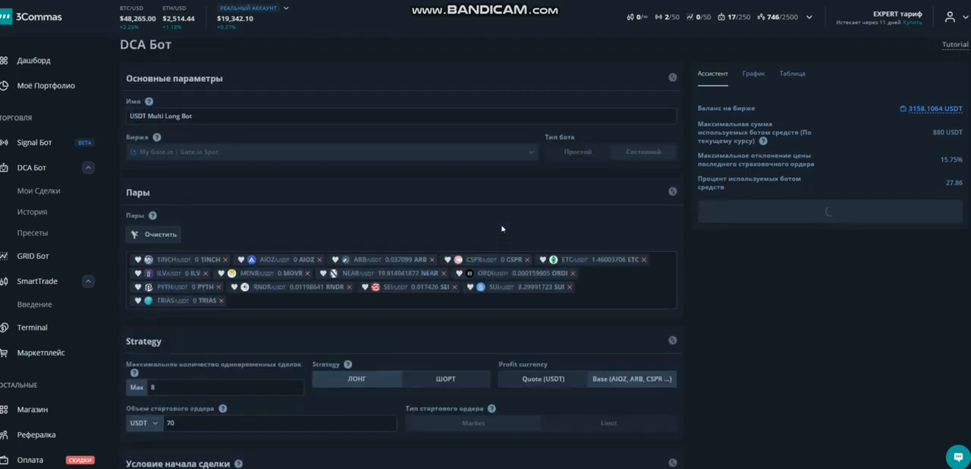
pyautogui.click(837, 216)
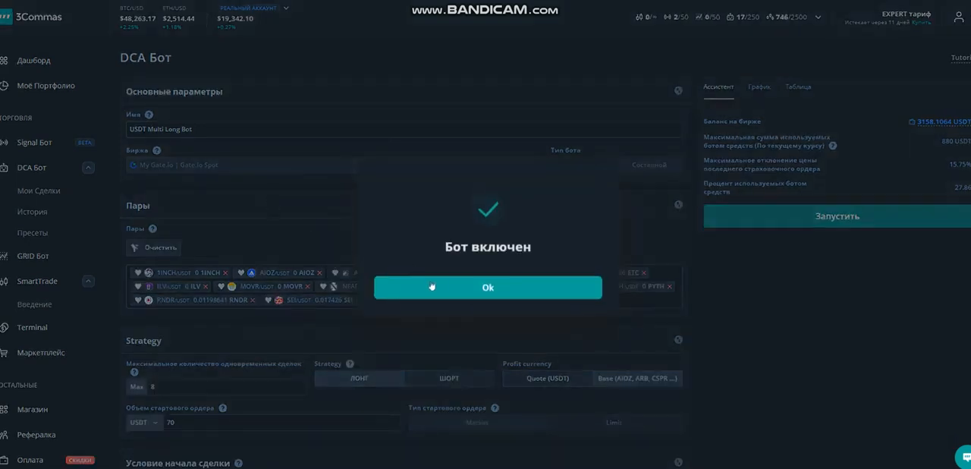
pyautogui.click(487, 287)
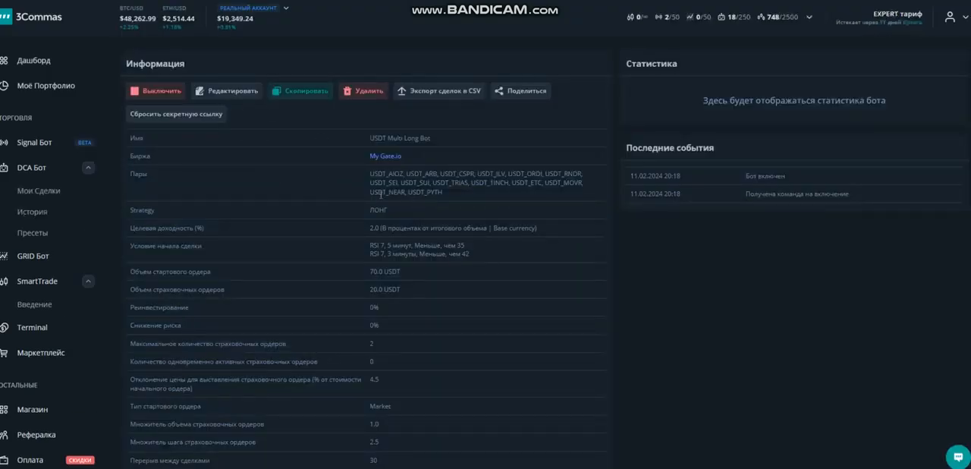
# Step: Name the bot 'с пресета' with RSI 7 conditions: 5 minutes below 35, 3 minutes below 42
pyautogui.rightClick(410, 248)
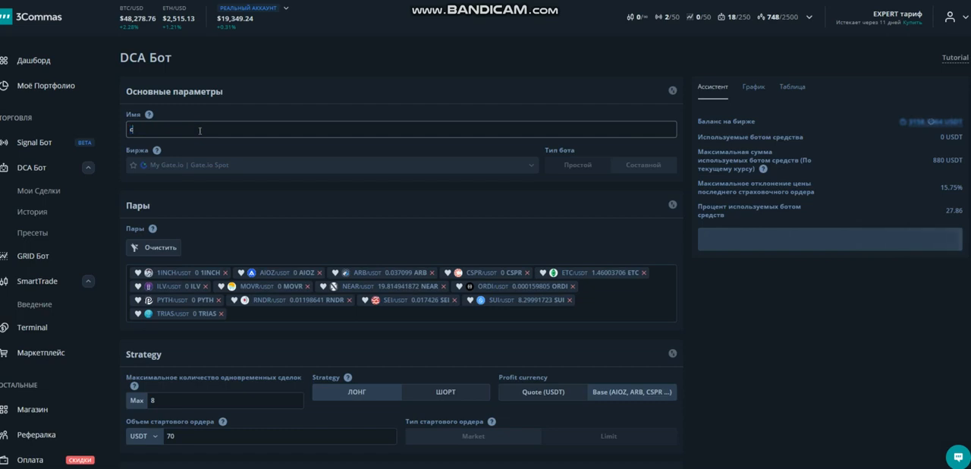
pyautogui.write('с пресета')
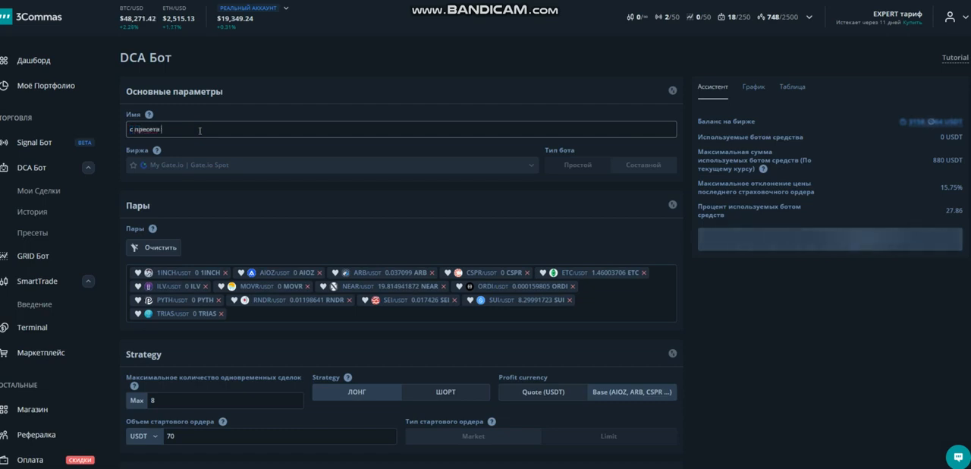
pyautogui.write('RSI 7, 5 минут, Меньше, чем 35 RSI 7, 3 минуты, Меньше, чем 42')
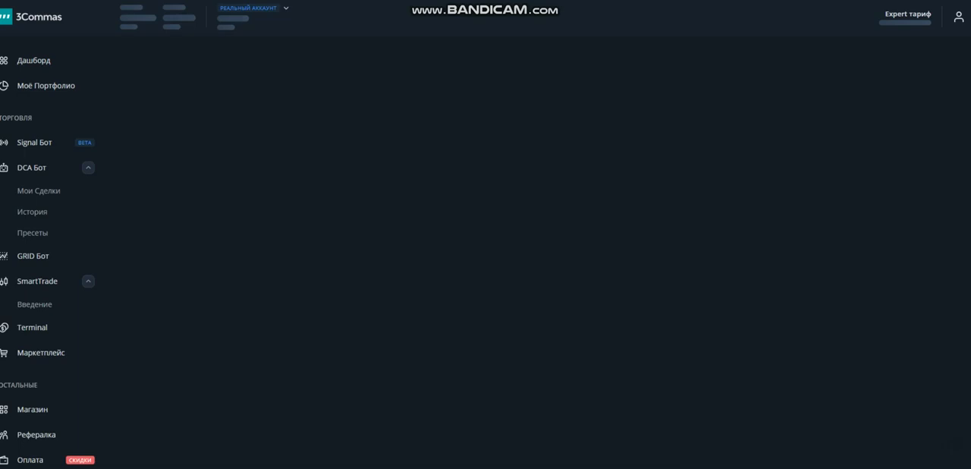
# Step: Switch the Биржа filter to Kucoin Spot and scroll the composite long presets
pyautogui.click(31, 233)
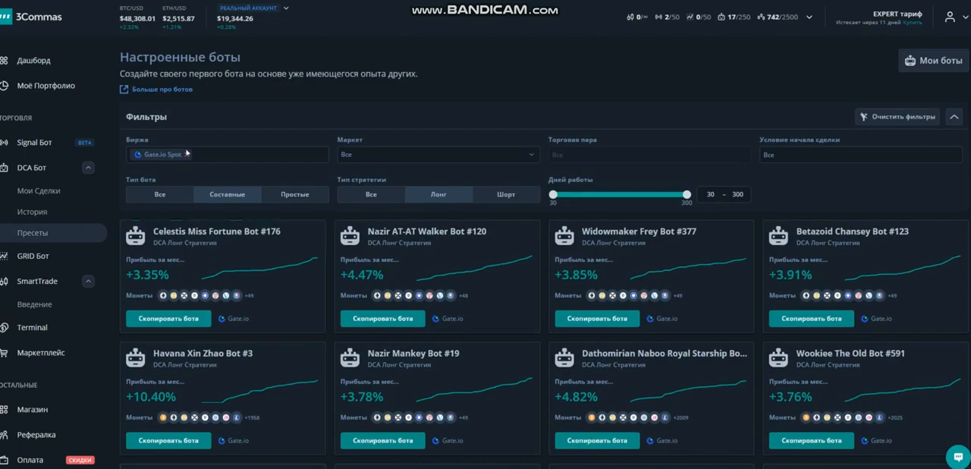
pyautogui.click(225, 154)
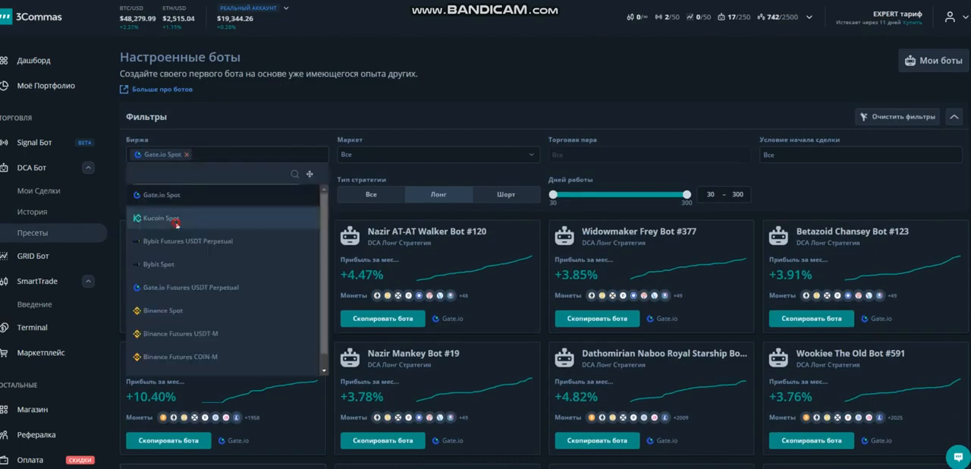
pyautogui.click(160, 219)
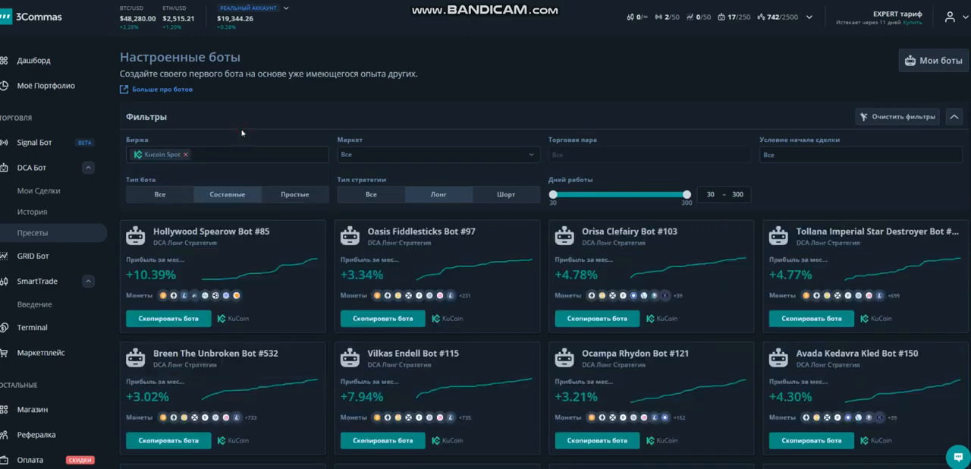
pyautogui.scroll(-3)
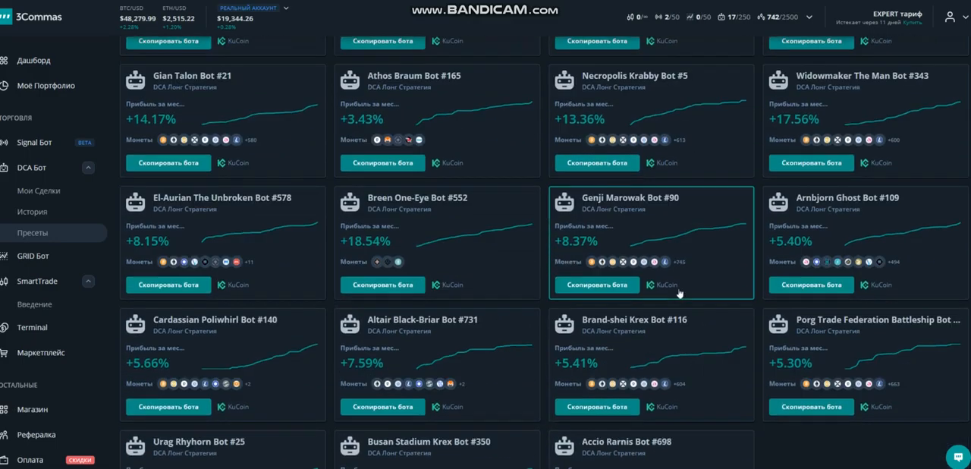